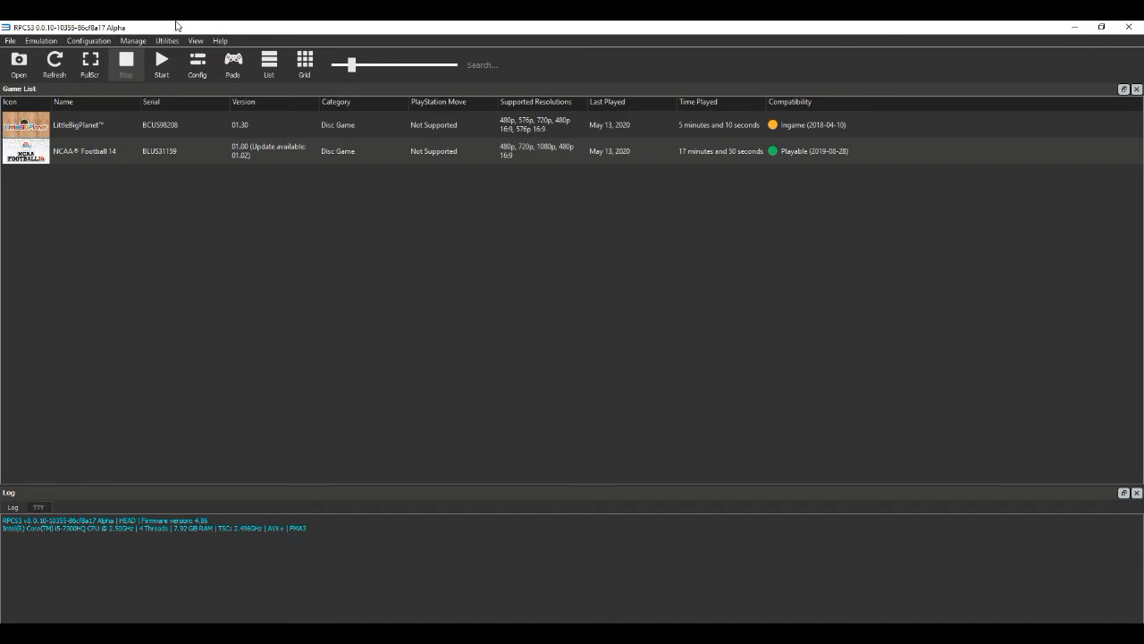
Bring up RPCS3's Settings dialog on the GPU page with Vulkan as renderer
click(89, 41)
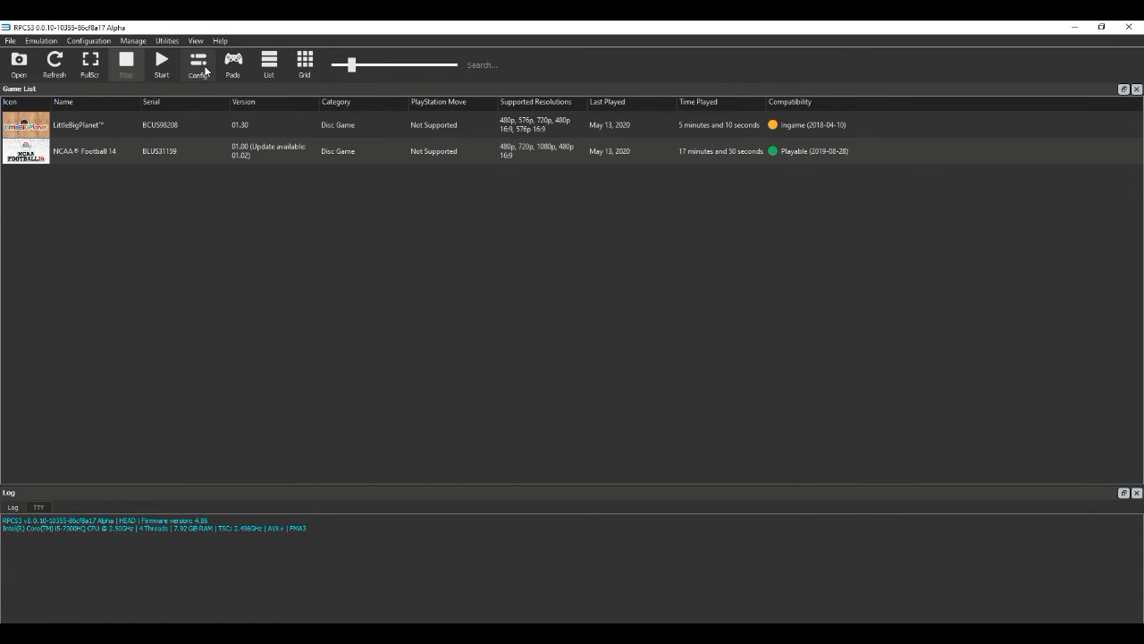
click(197, 64)
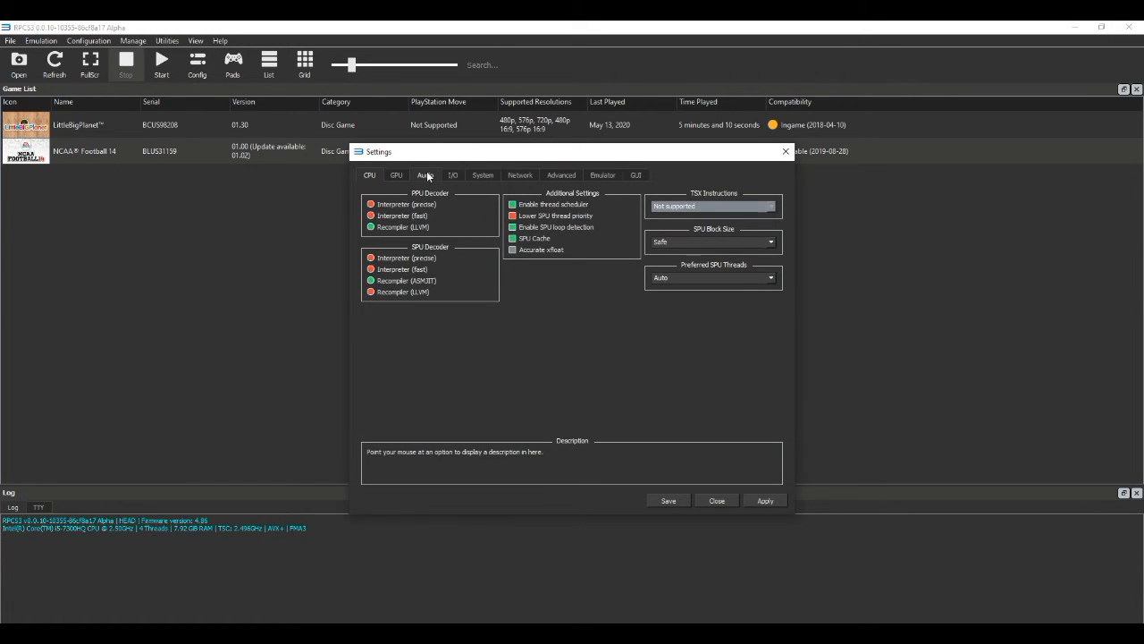
click(397, 175)
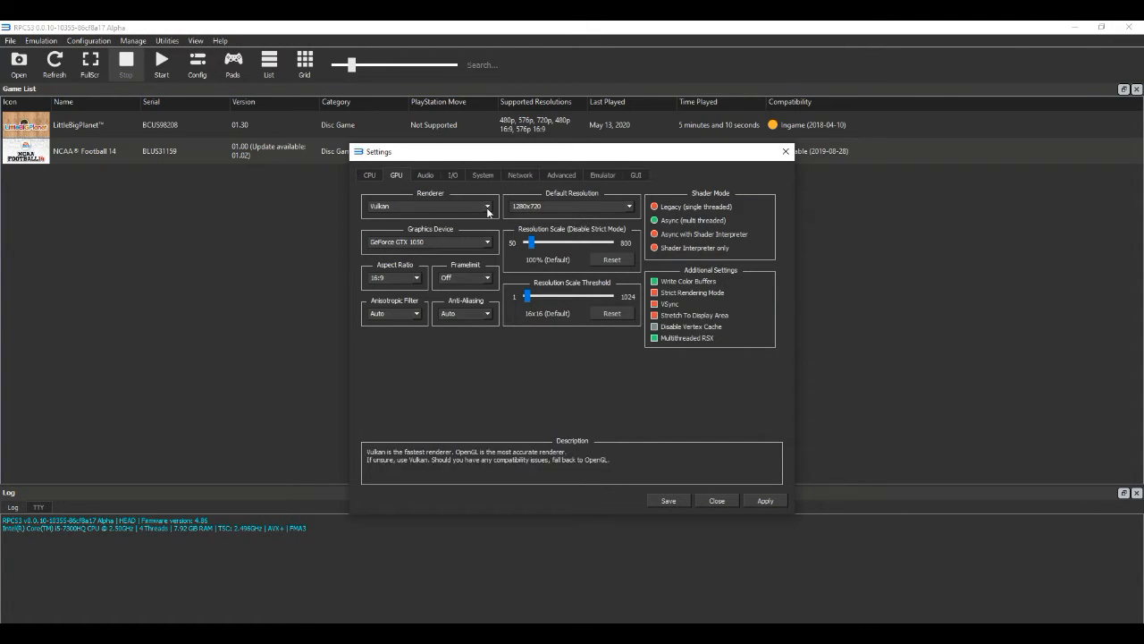
mouse_move(408, 251)
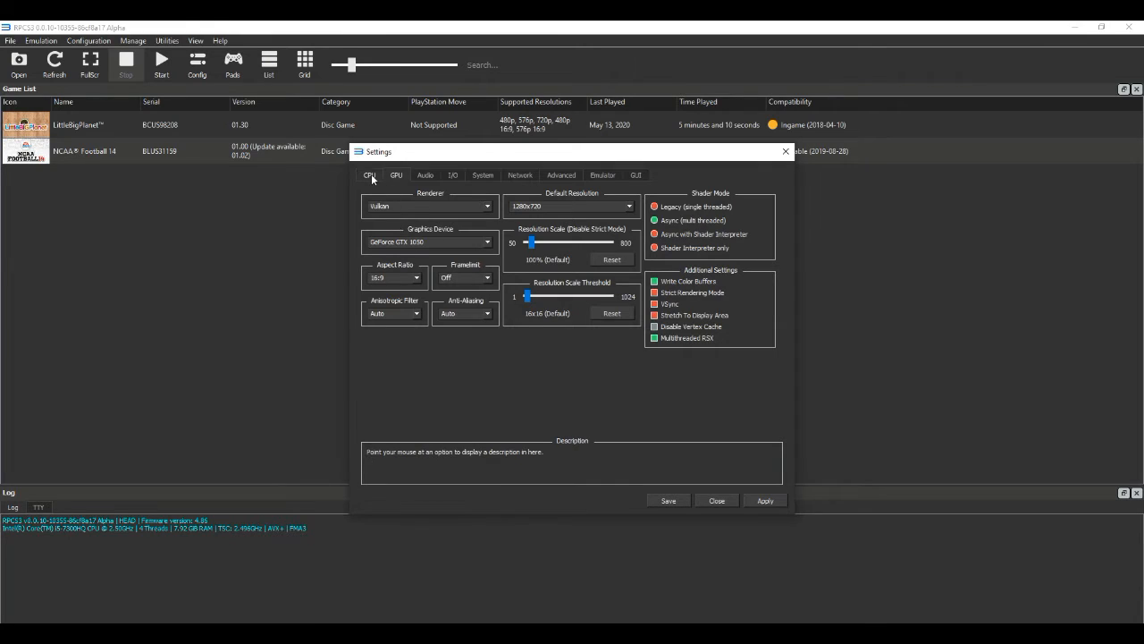
On the CPU page, set the SPU decoder to Recompiler (LLVM)
click(368, 175)
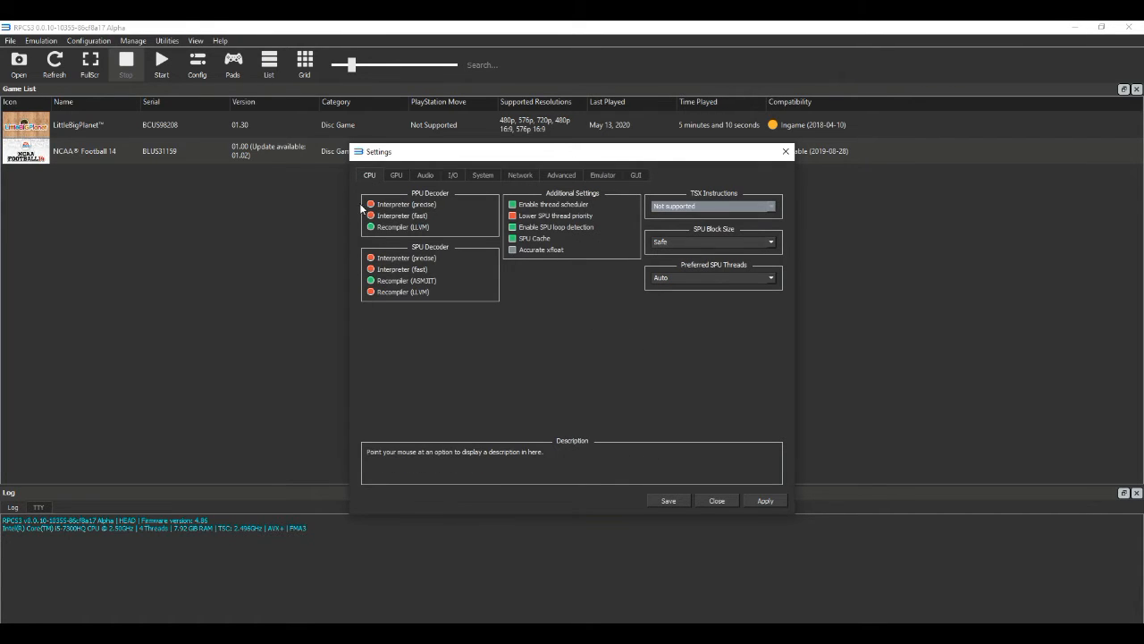
mouse_move(415, 237)
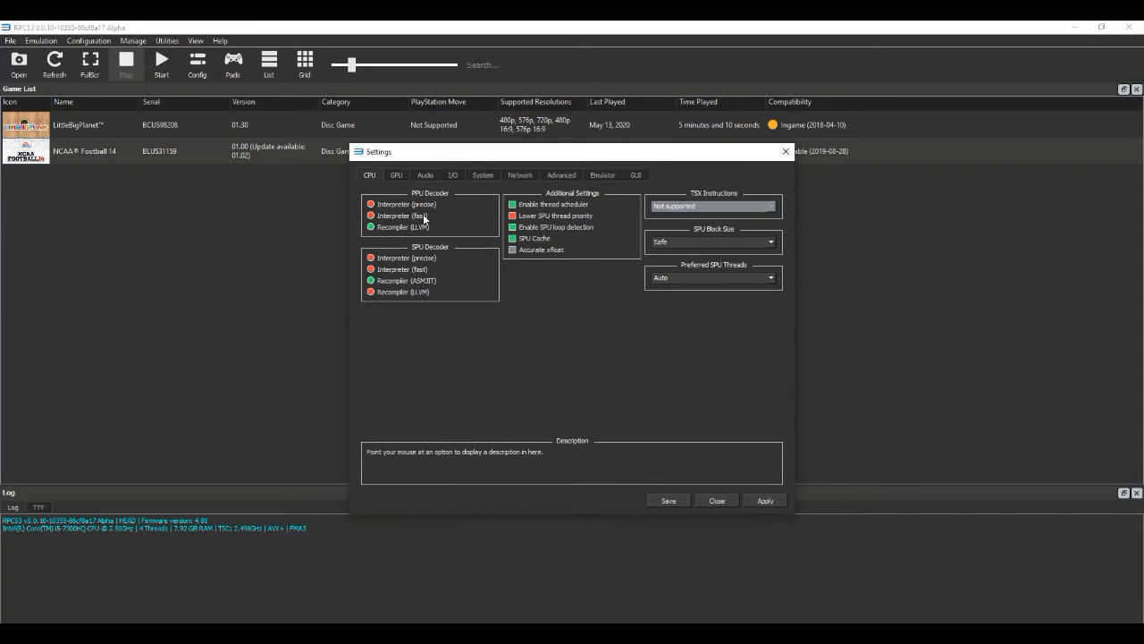
mouse_move(402, 240)
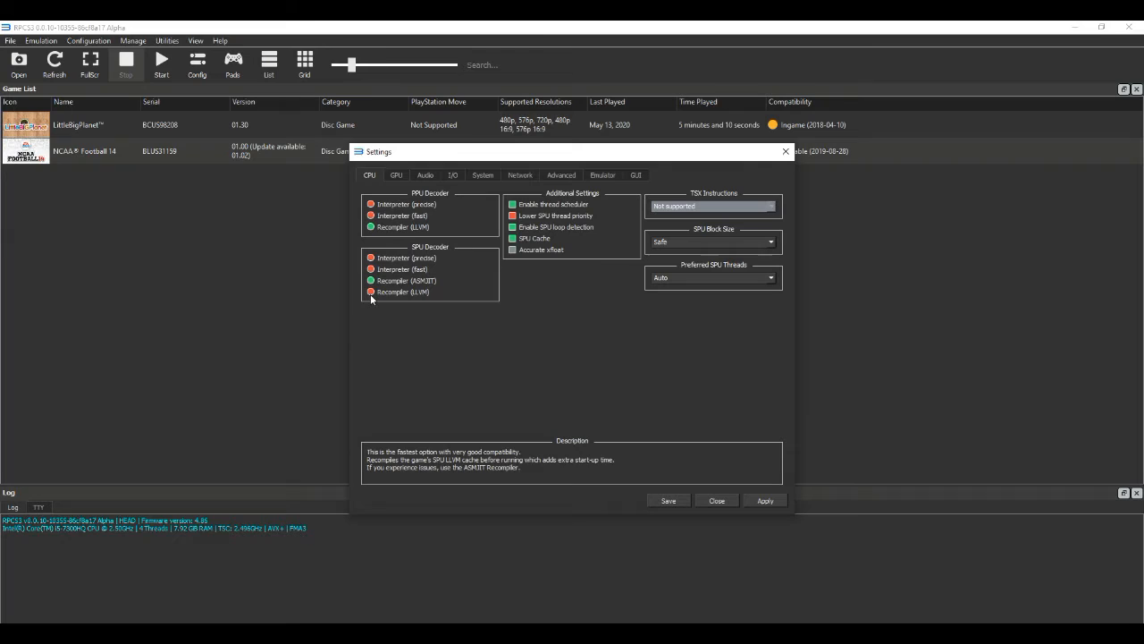
click(372, 292)
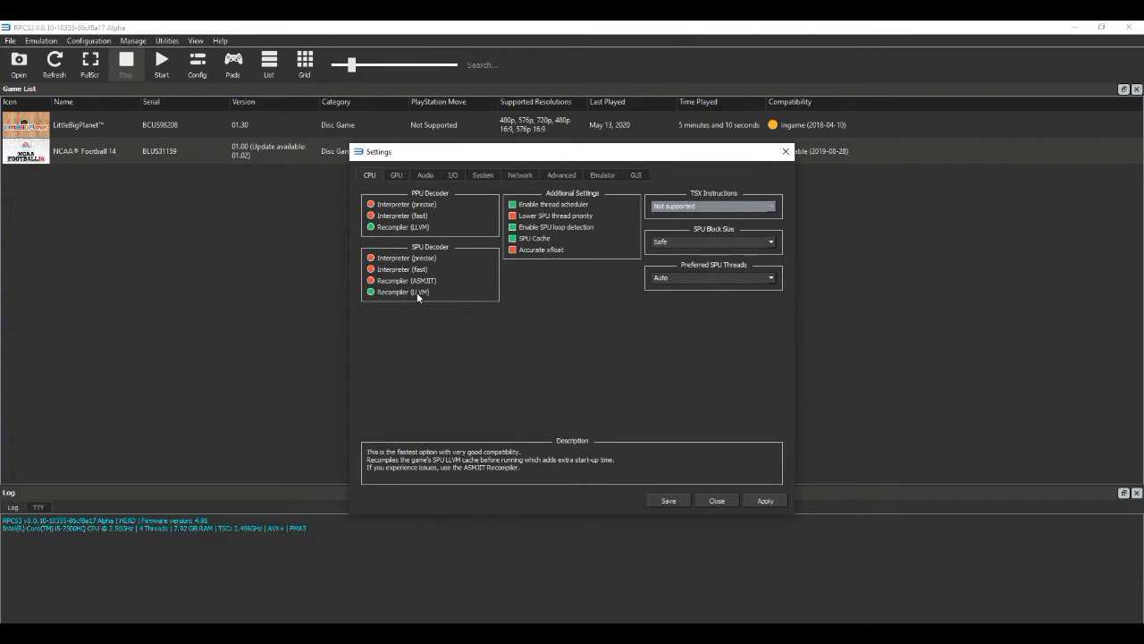
mouse_move(404, 251)
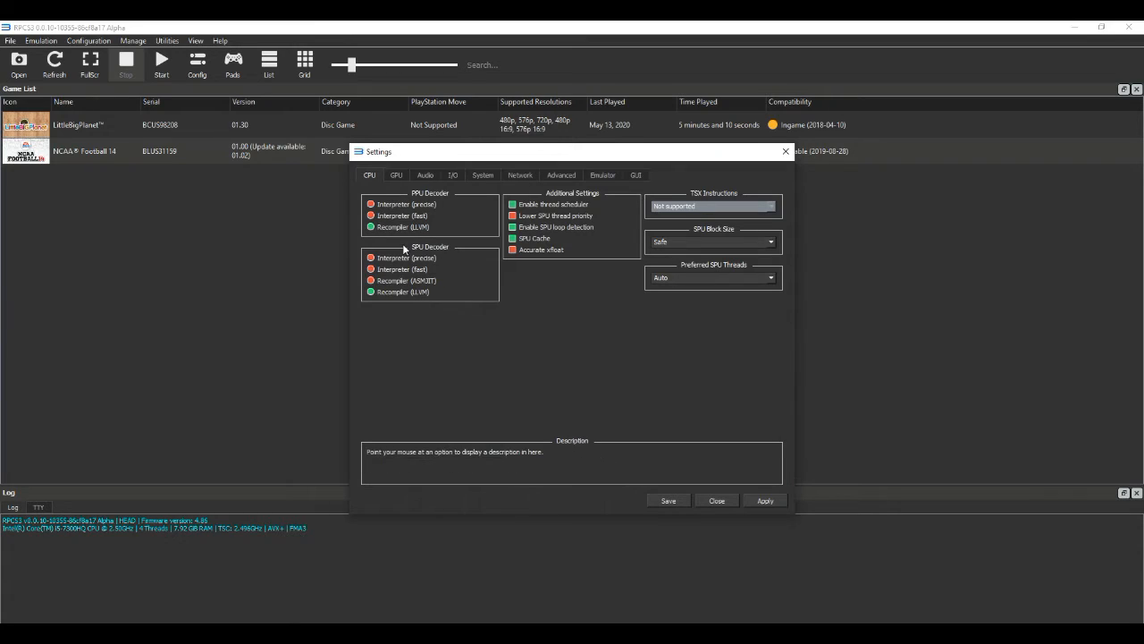
mouse_move(404, 225)
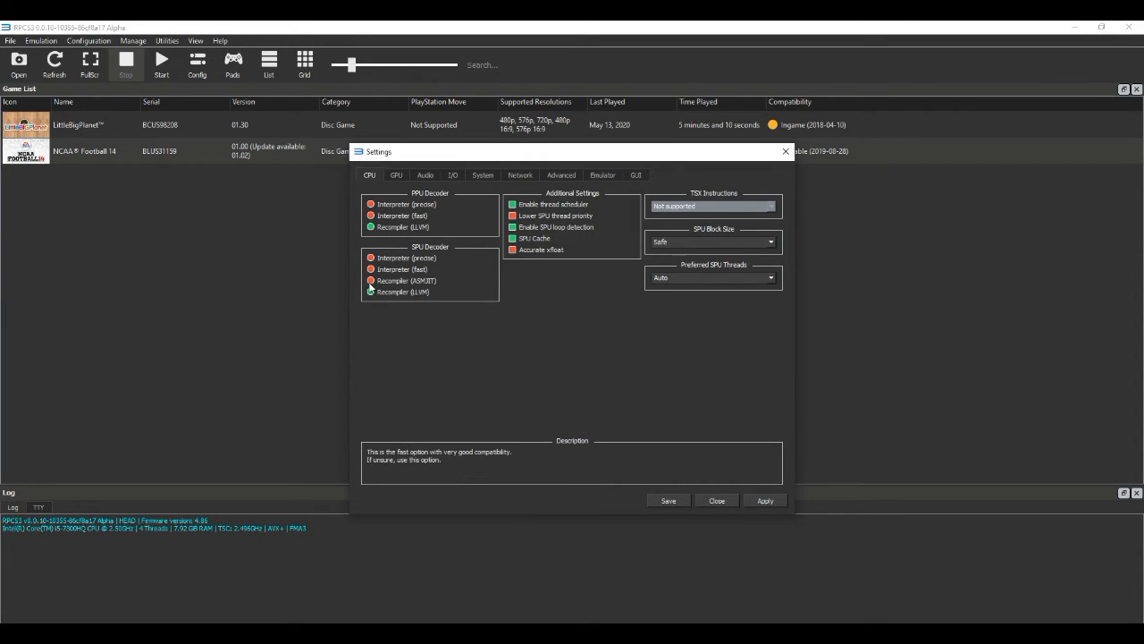
click(368, 279)
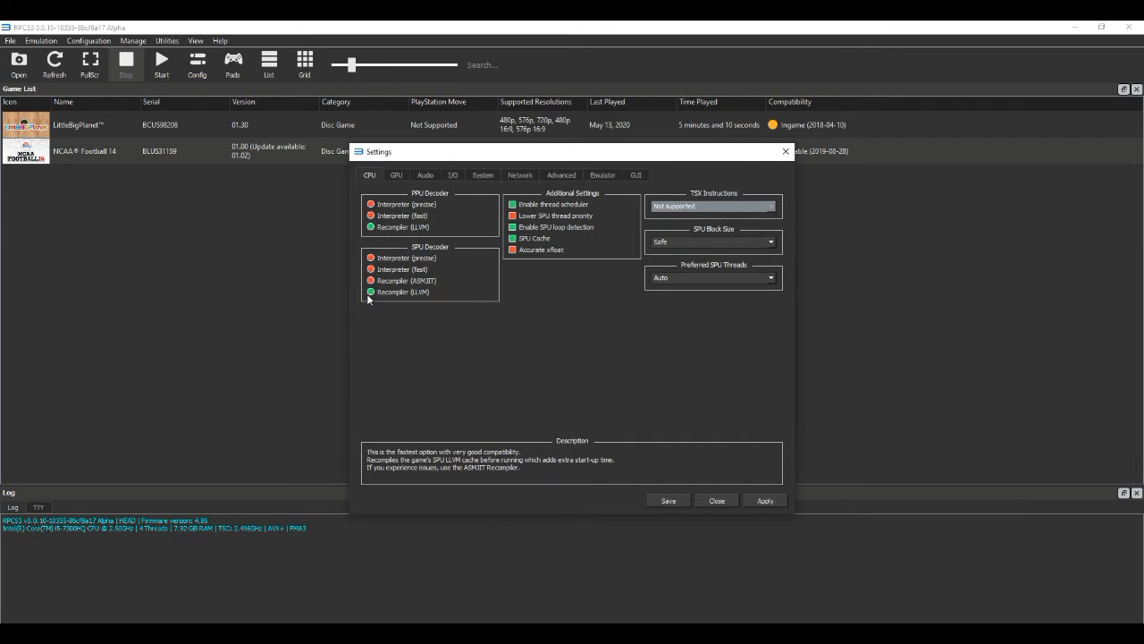
click(371, 279)
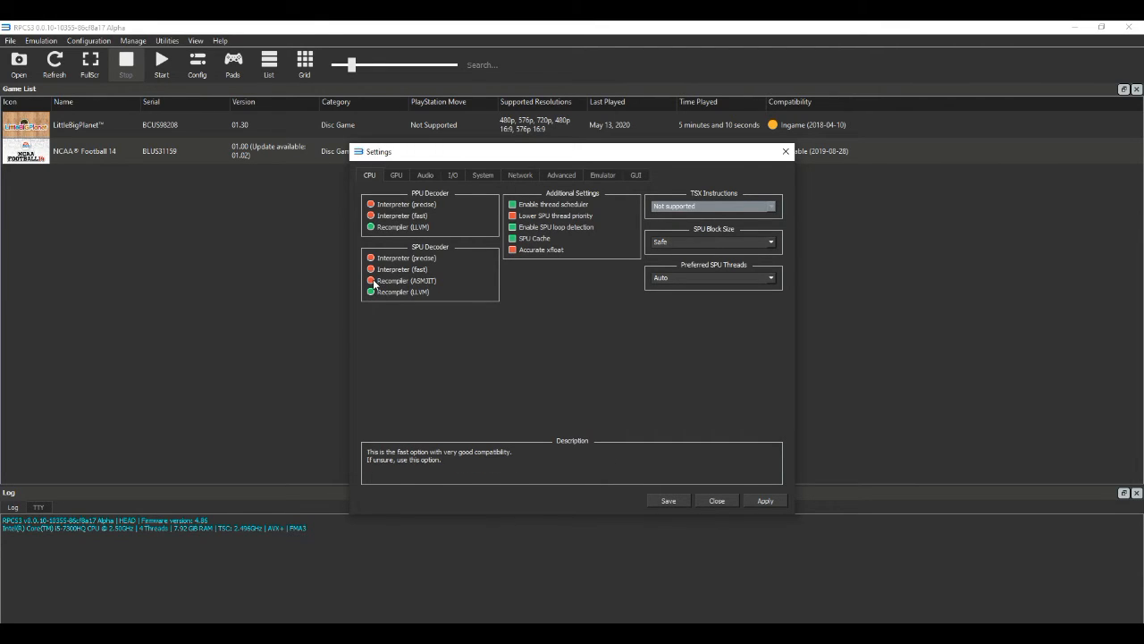
click(368, 279)
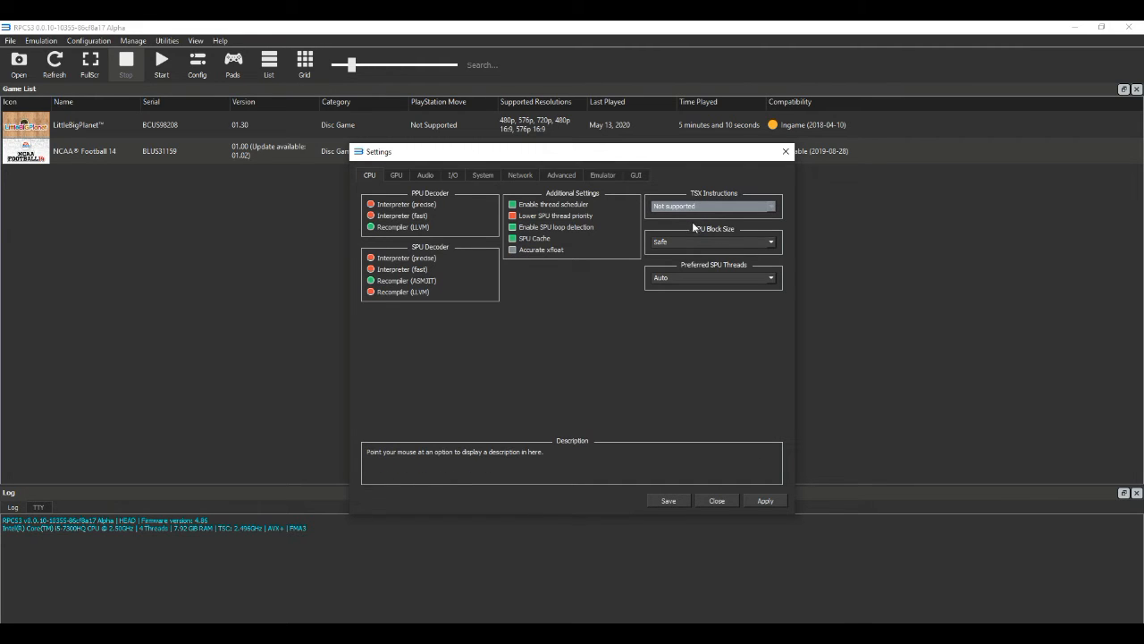
mouse_move(691, 243)
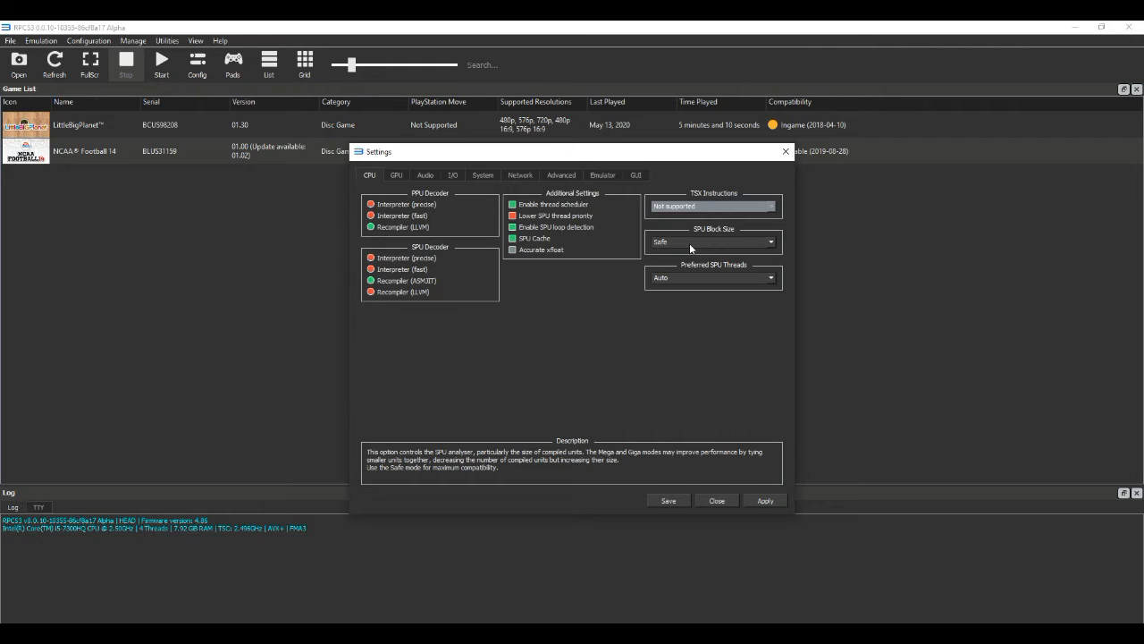
click(712, 241)
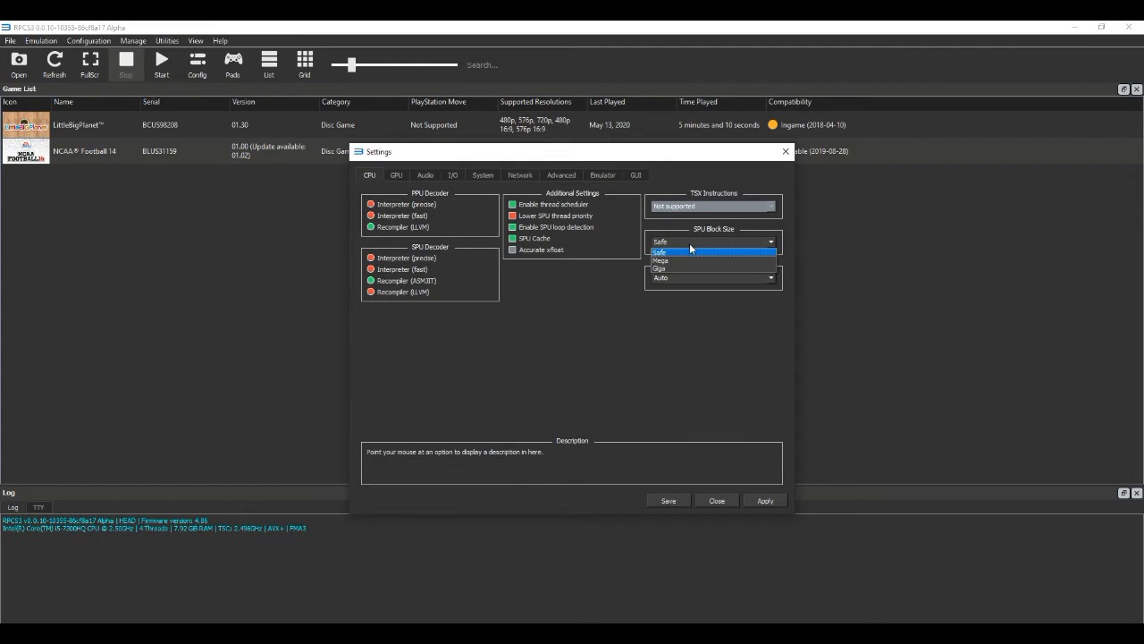
click(661, 252)
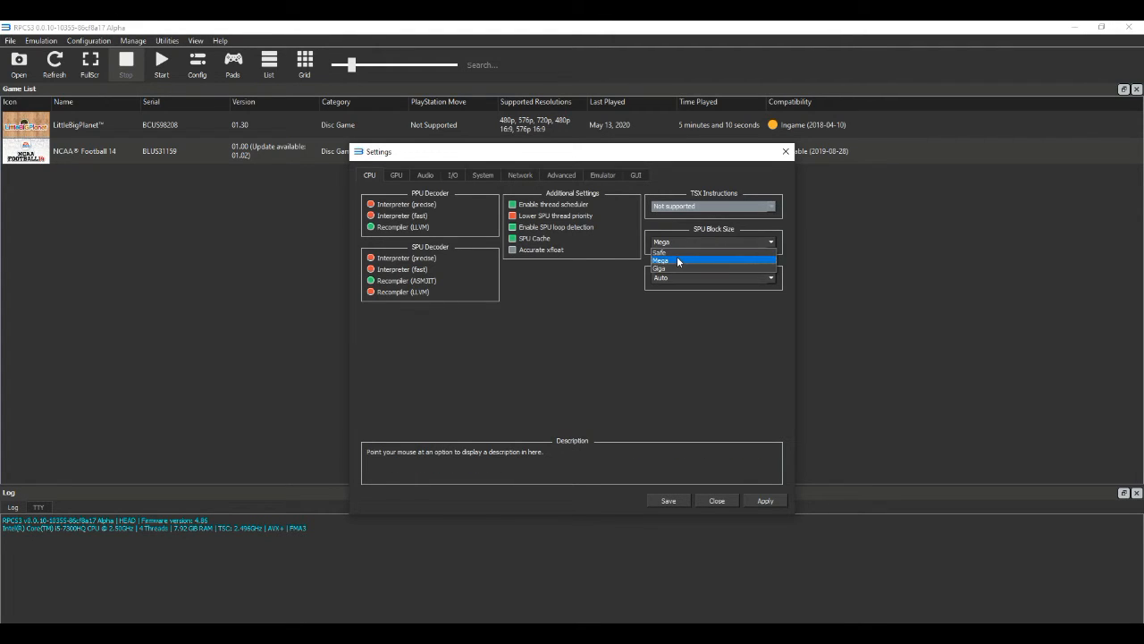
click(660, 250)
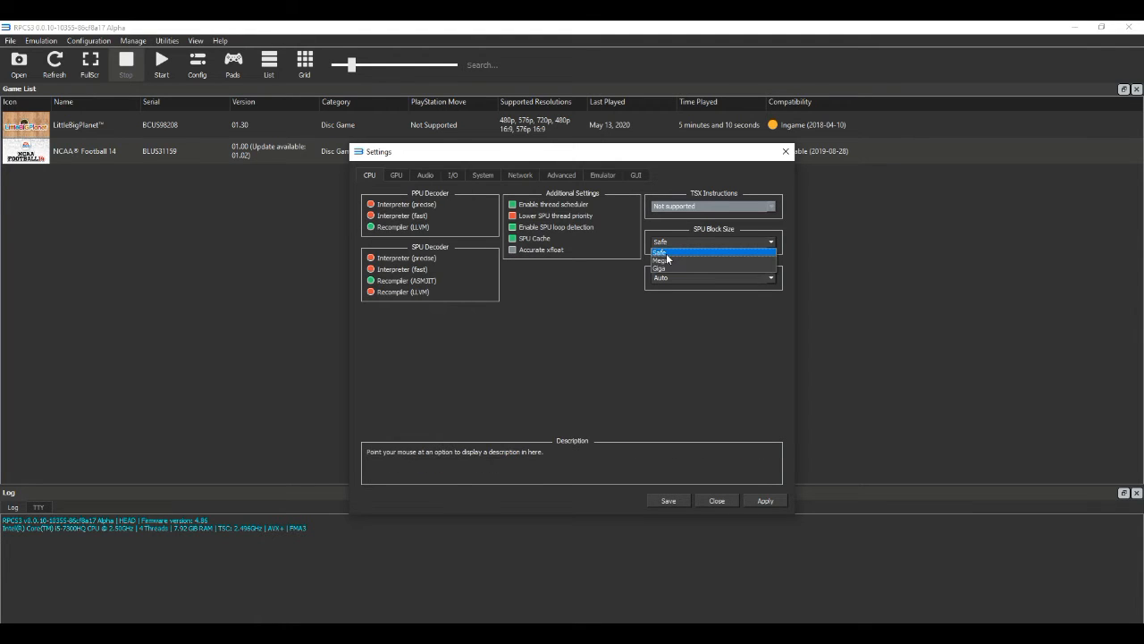
click(660, 257)
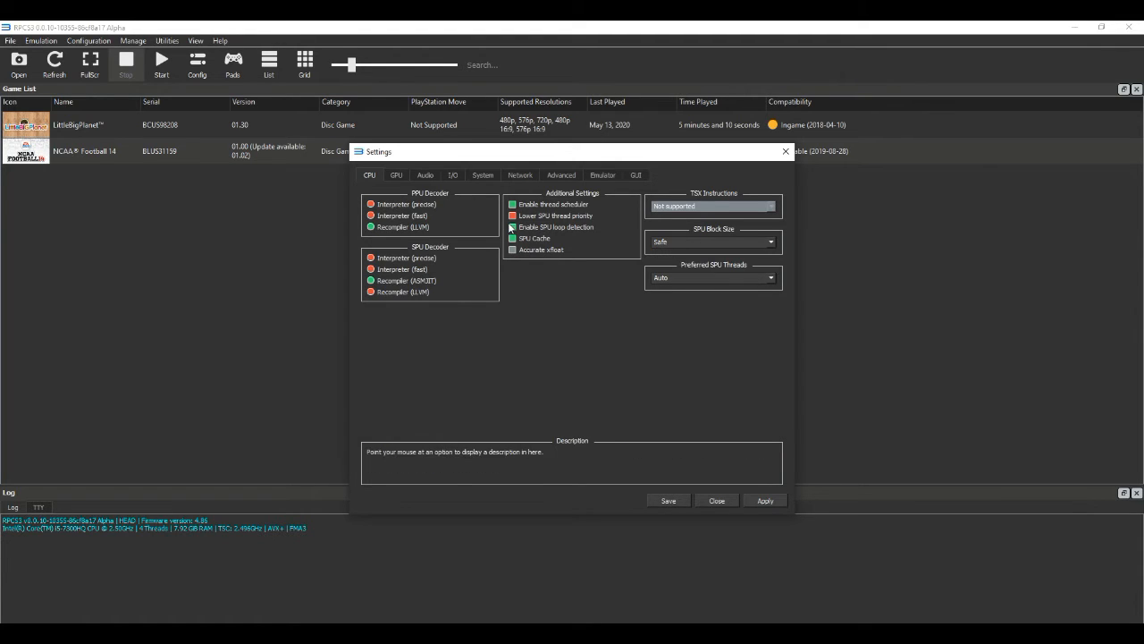
mouse_move(536, 227)
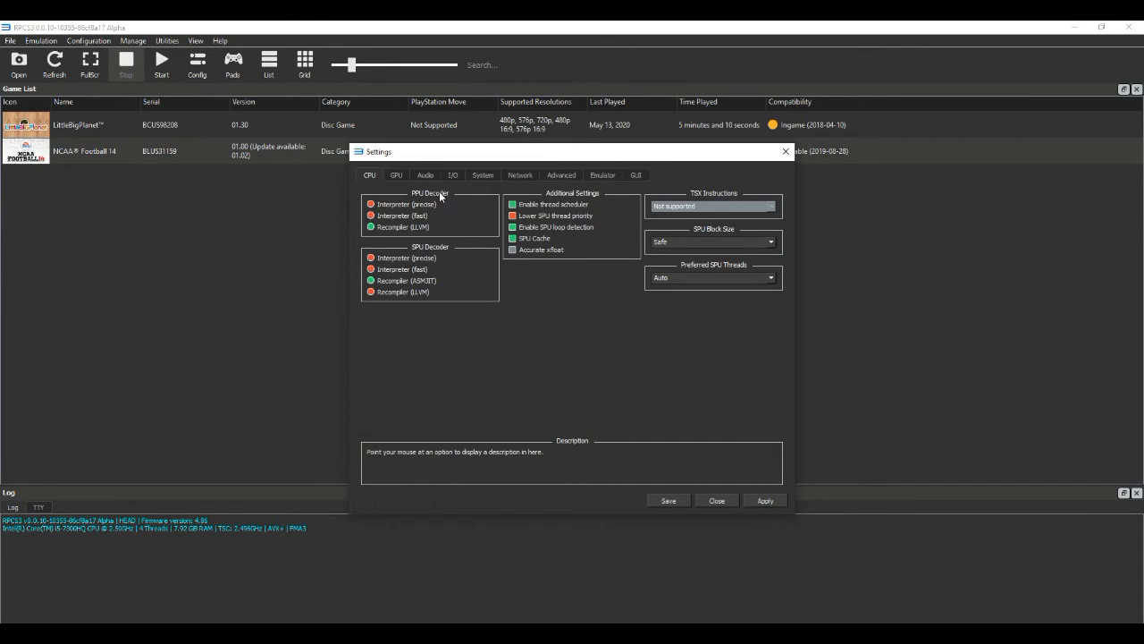
On the GPU page, keep Vulkan as renderer and set Framelimit to 60
click(397, 175)
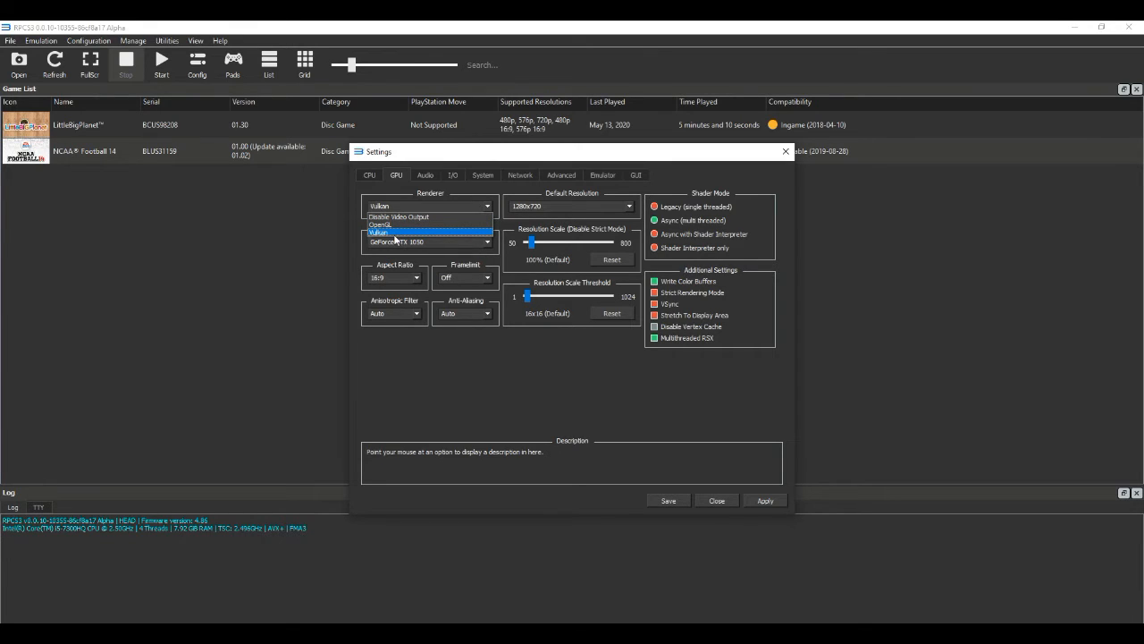
click(390, 232)
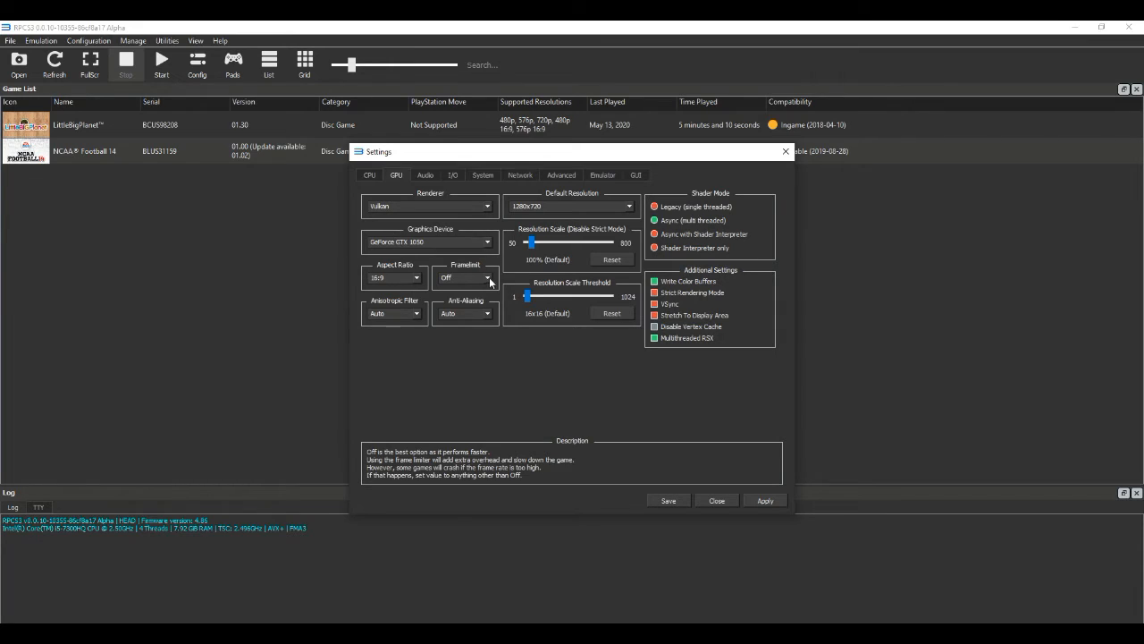
click(489, 277)
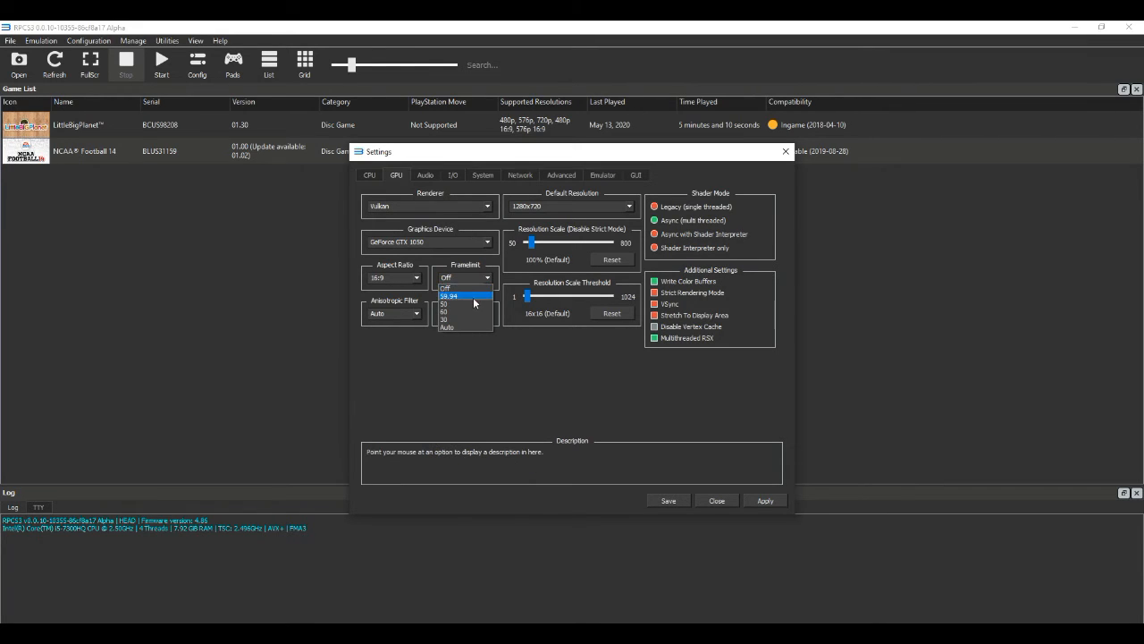
mouse_move(469, 311)
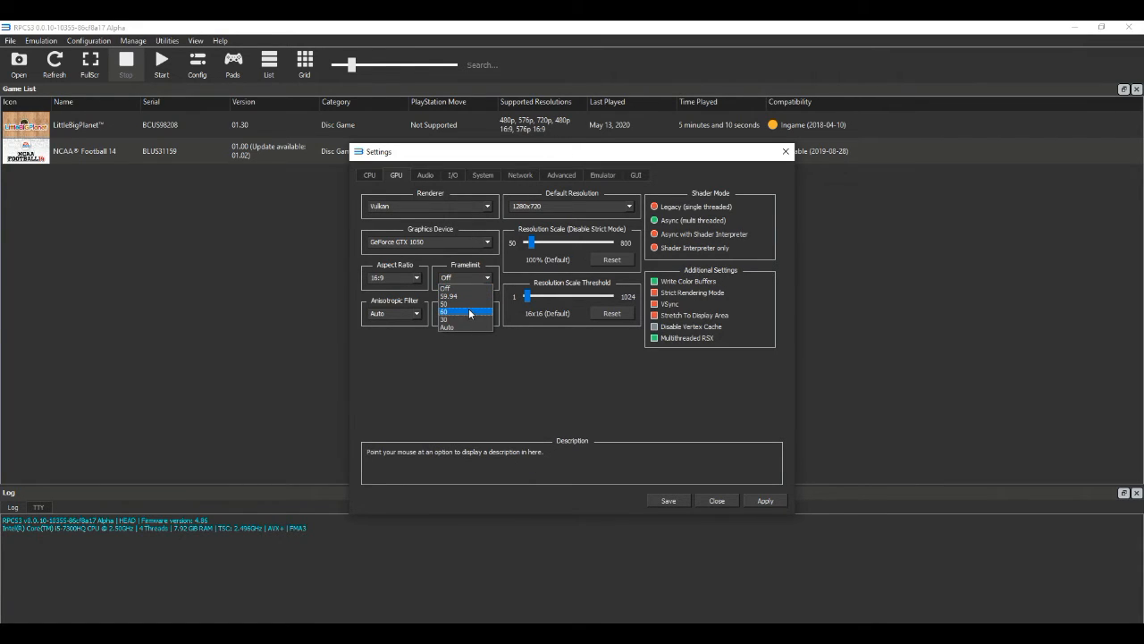
click(465, 311)
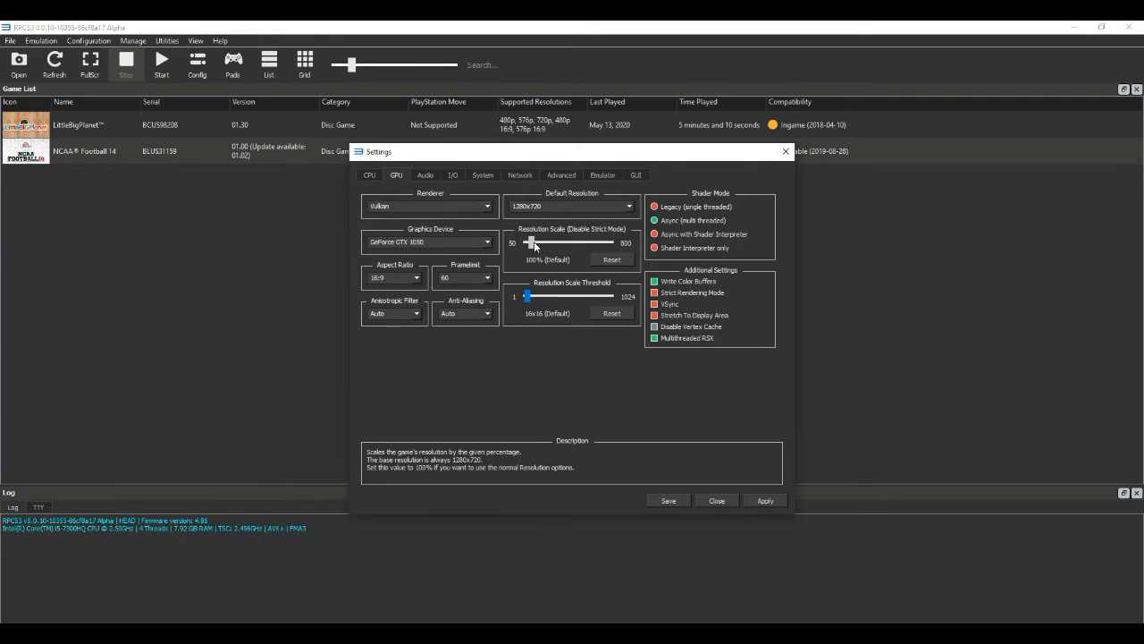
Raise the Resolution Scale slider to 300% (3840x2160)
drag(537, 243, 547, 243)
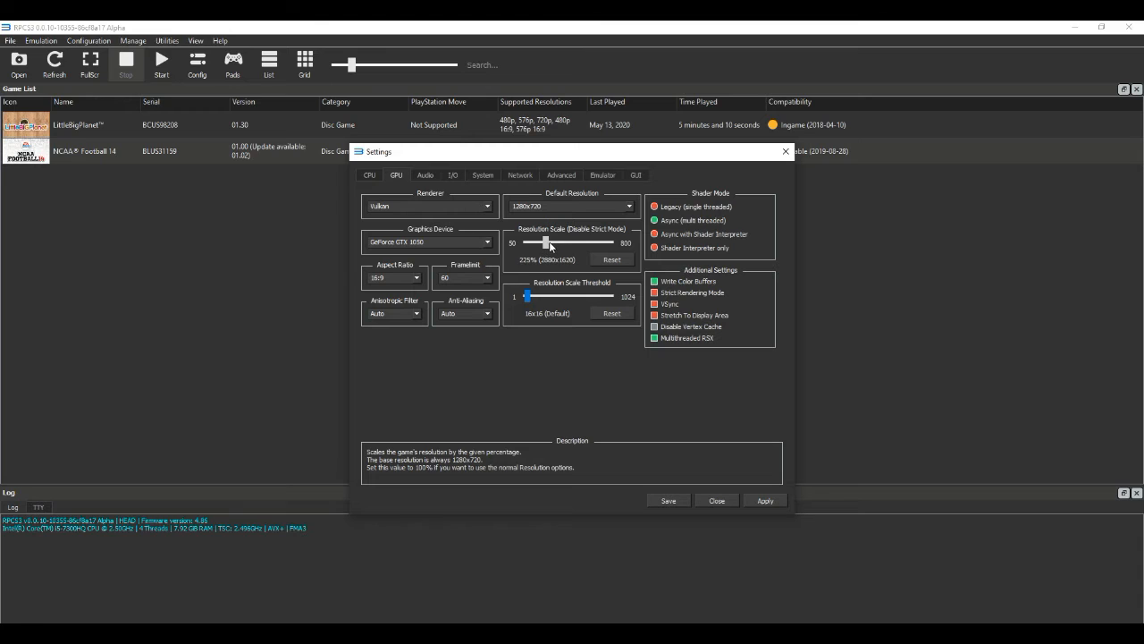
drag(545, 244, 558, 244)
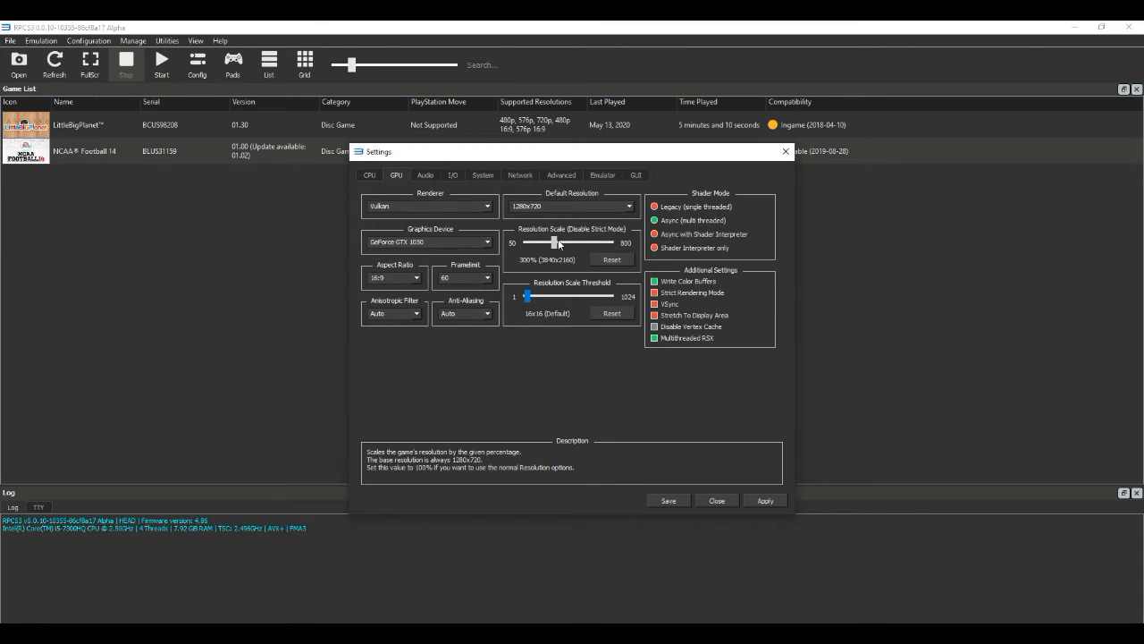
drag(556, 243, 561, 243)
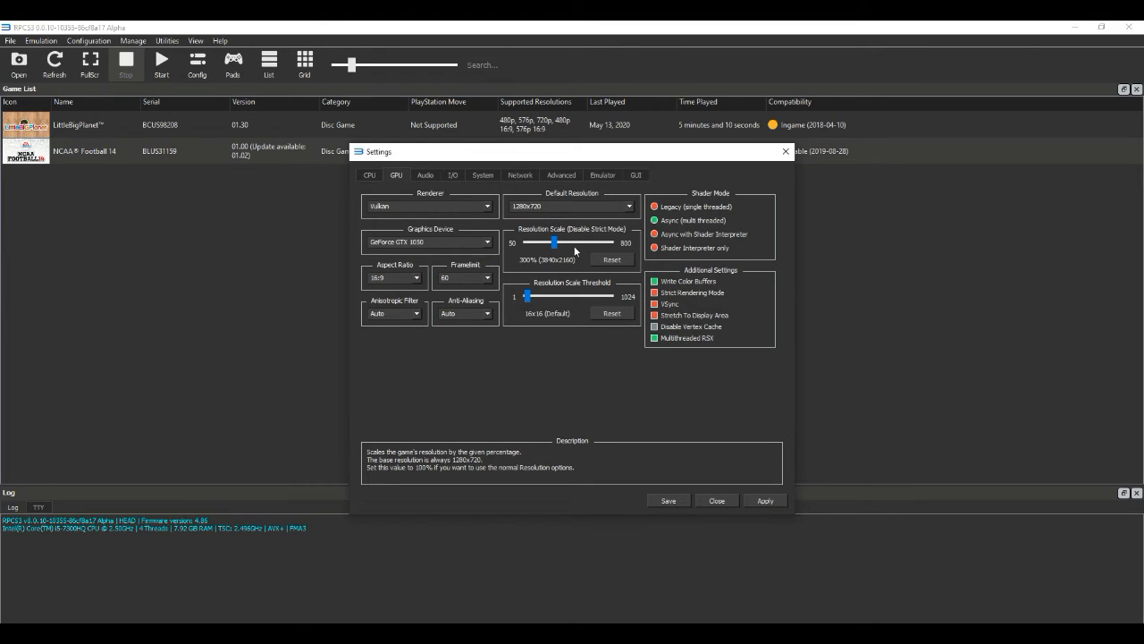
mouse_move(562, 257)
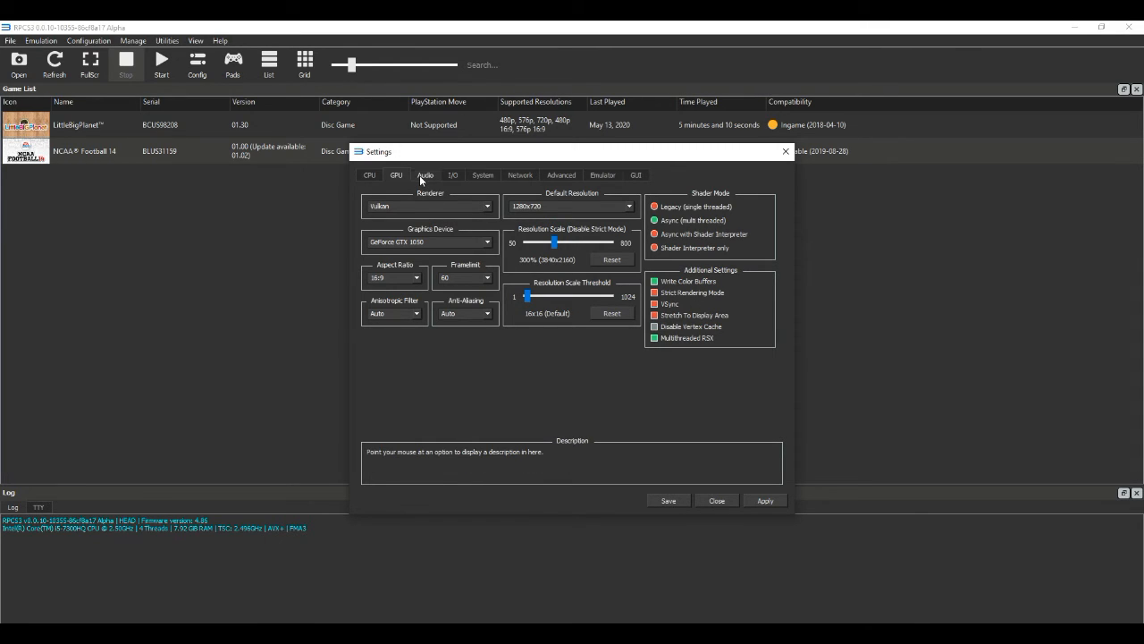
Show the Audio page with its output, volume and buffering options
click(425, 175)
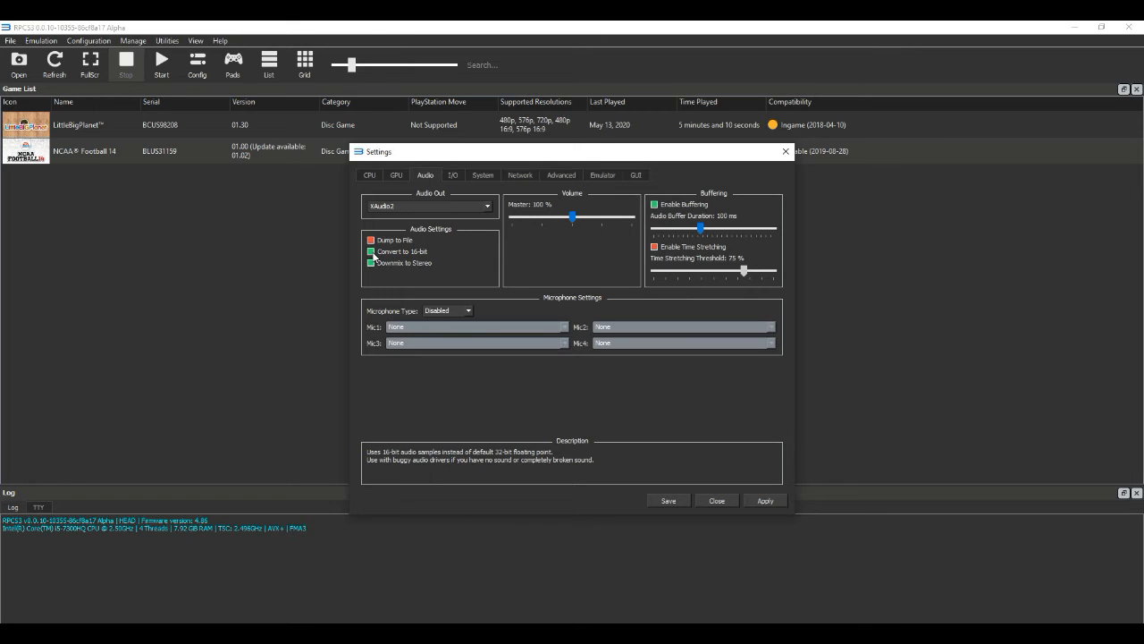
mouse_move(451, 176)
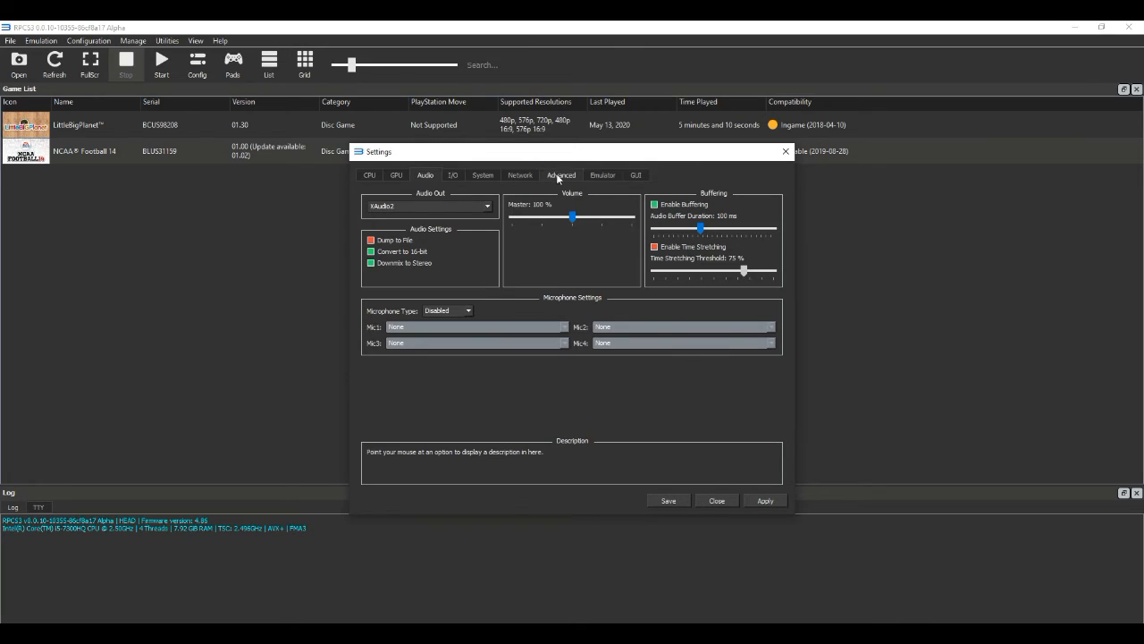
Review the Advanced page's firmware library options, then return to the GPU page
click(561, 175)
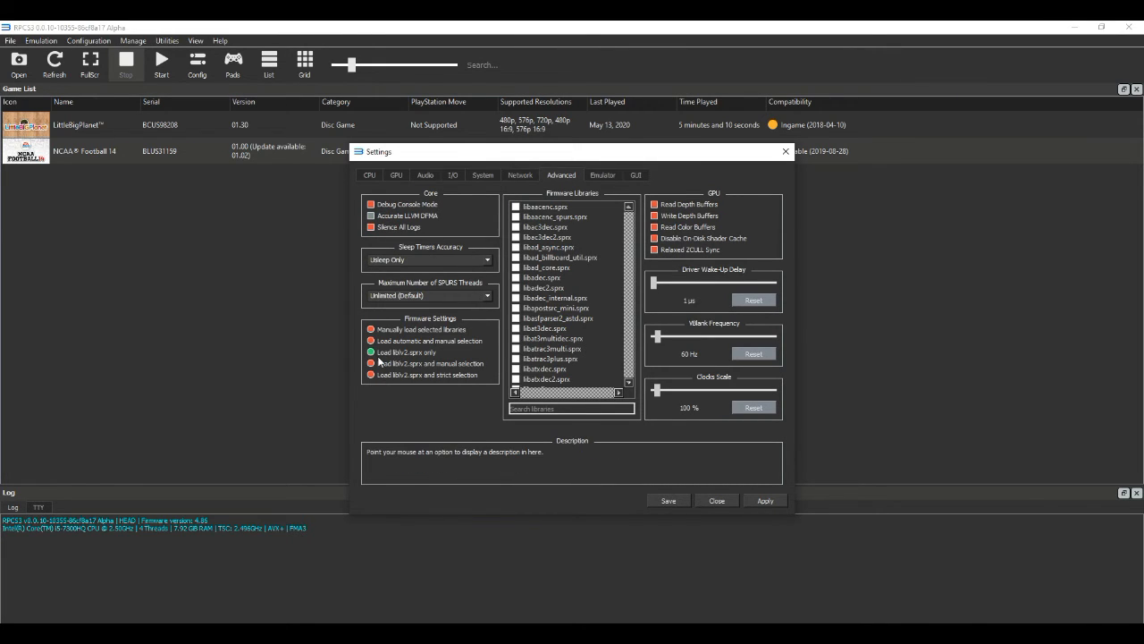
mouse_move(389, 375)
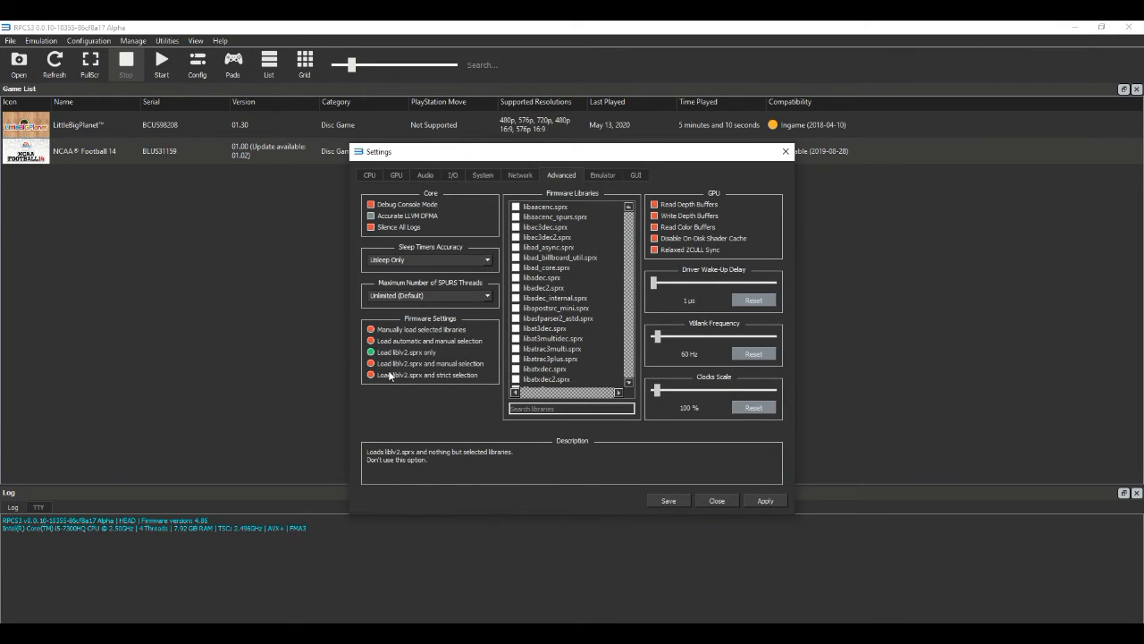
click(368, 353)
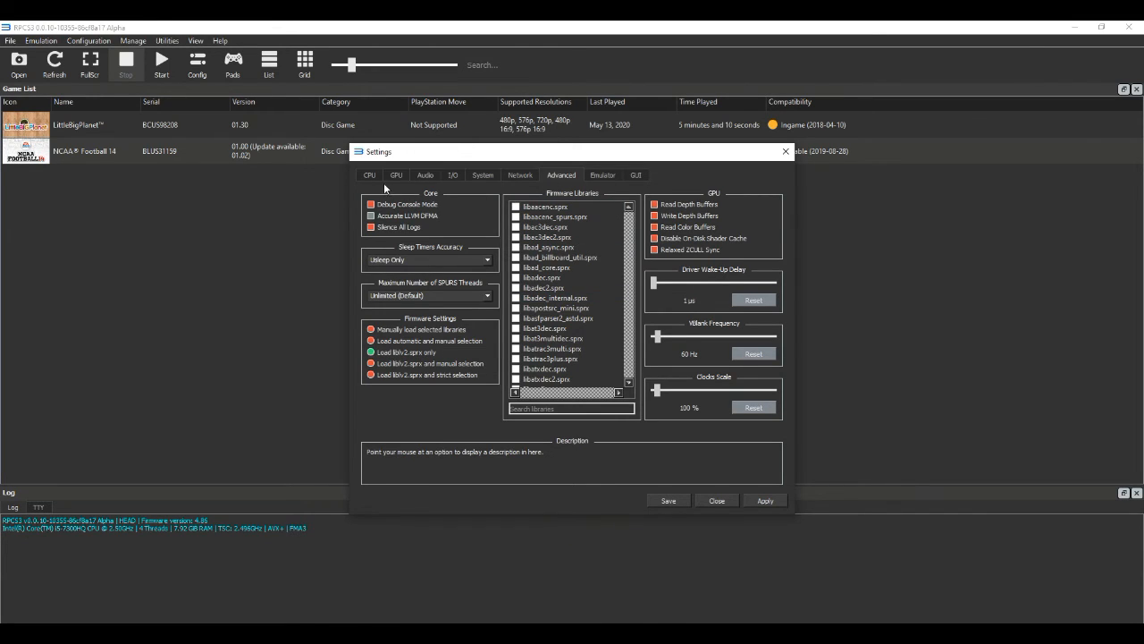
click(397, 175)
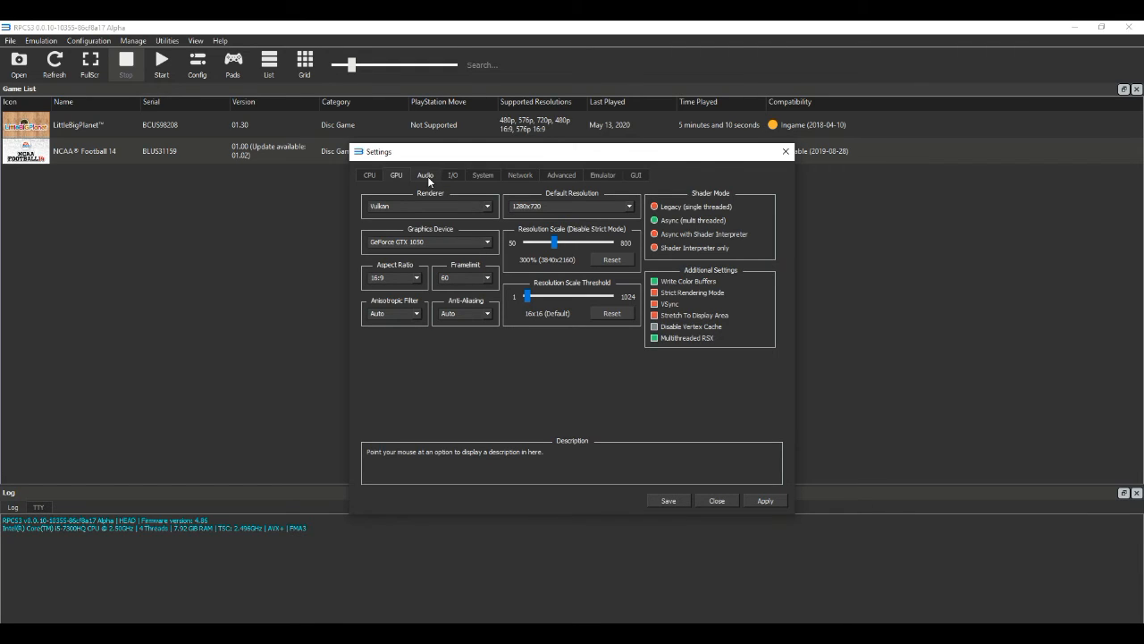
mouse_move(630, 218)
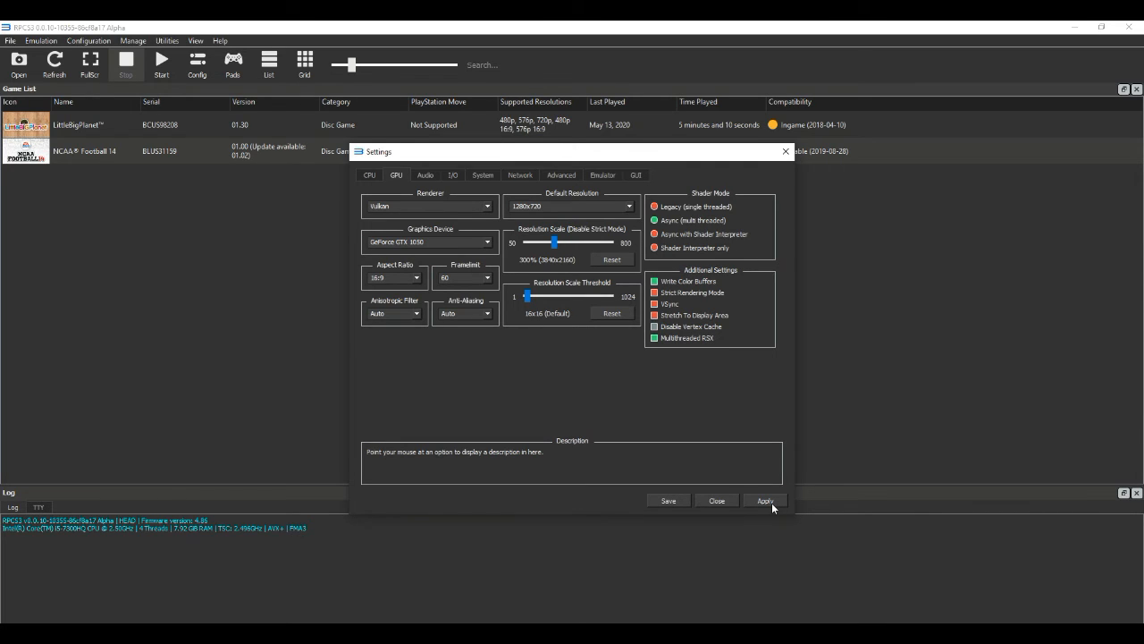
mouse_move(672, 508)
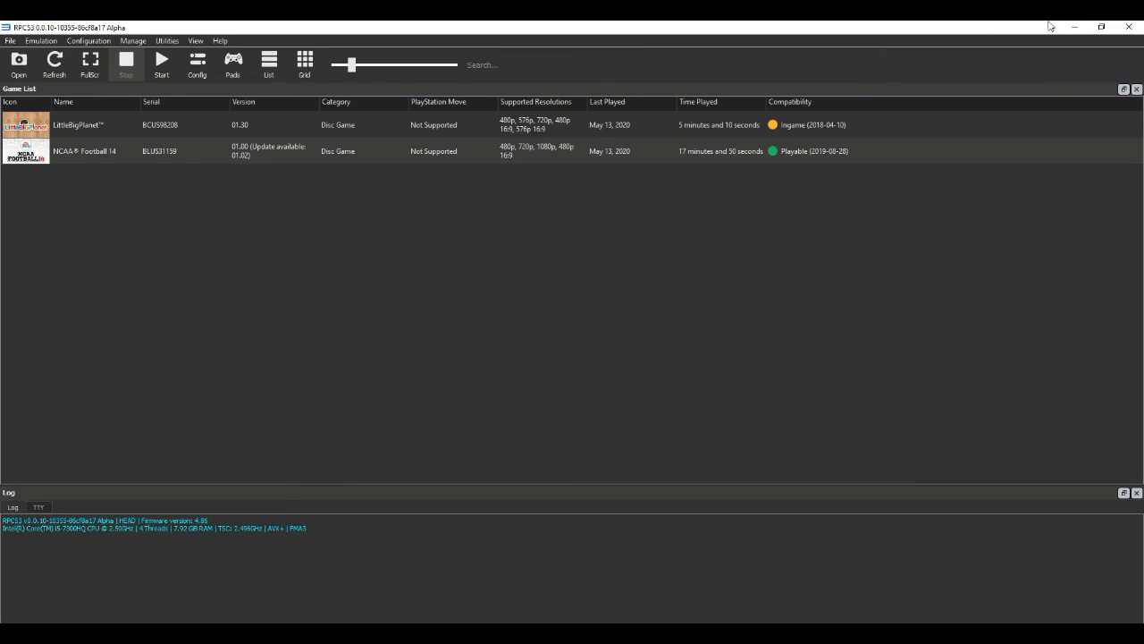
mouse_move(1076, 26)
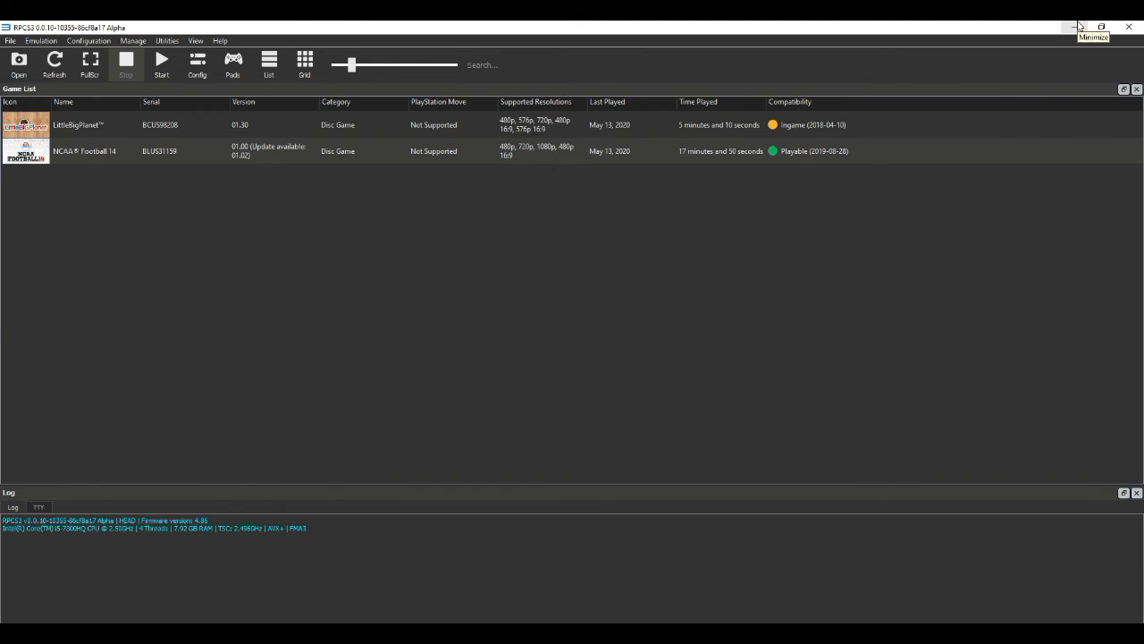
Minimise RPCS3 and bring up the desktop context menu to reach NVIDIA Control Panel
click(1073, 27)
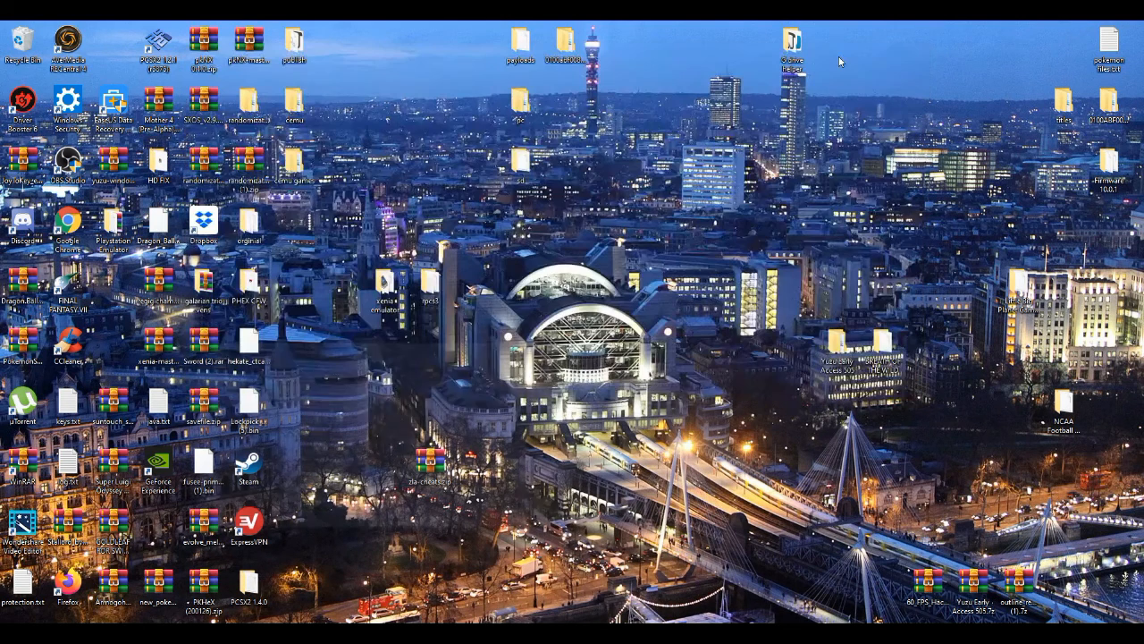
right_click(545, 343)
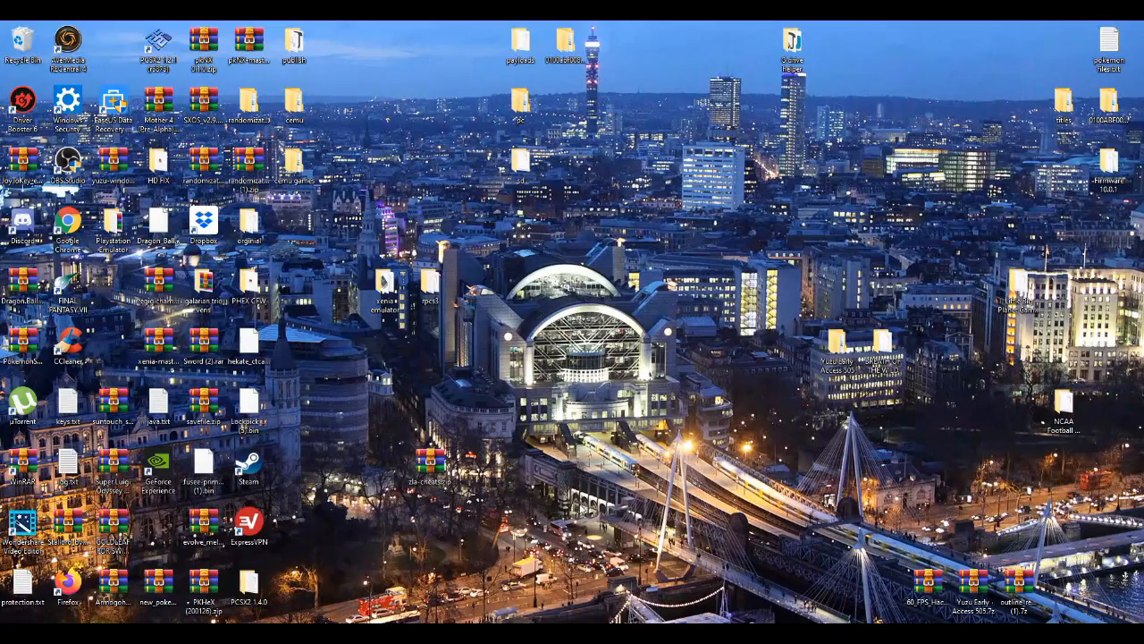
mouse_move(408, 183)
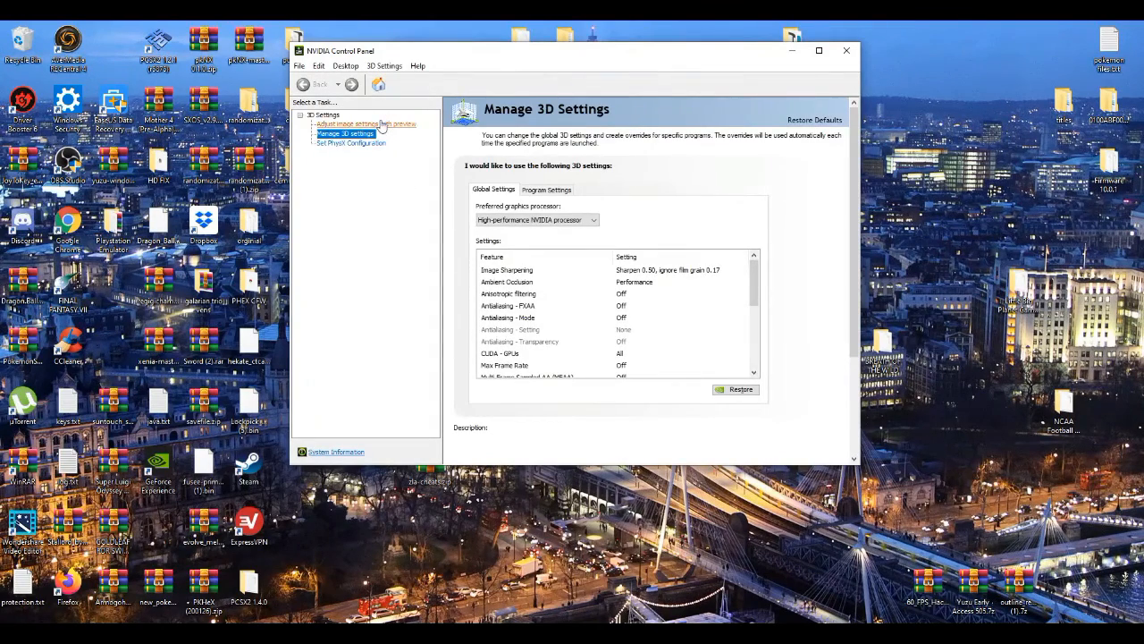
Set the GeForce GTX 1050 as PhysX processor, then return to Manage 3D settings
click(365, 123)
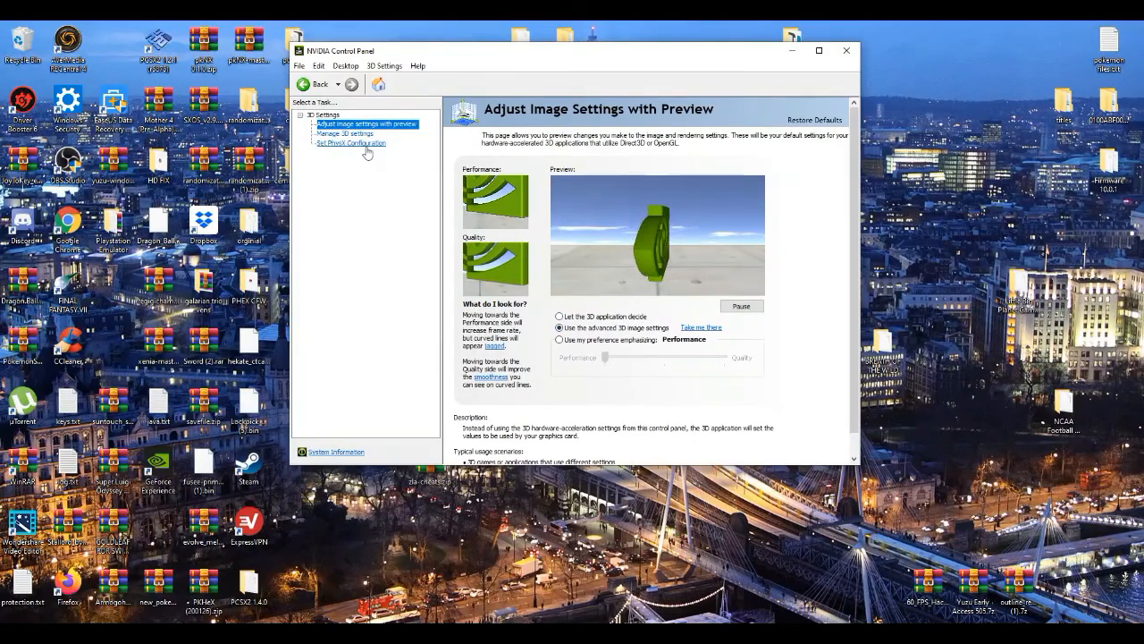
click(351, 143)
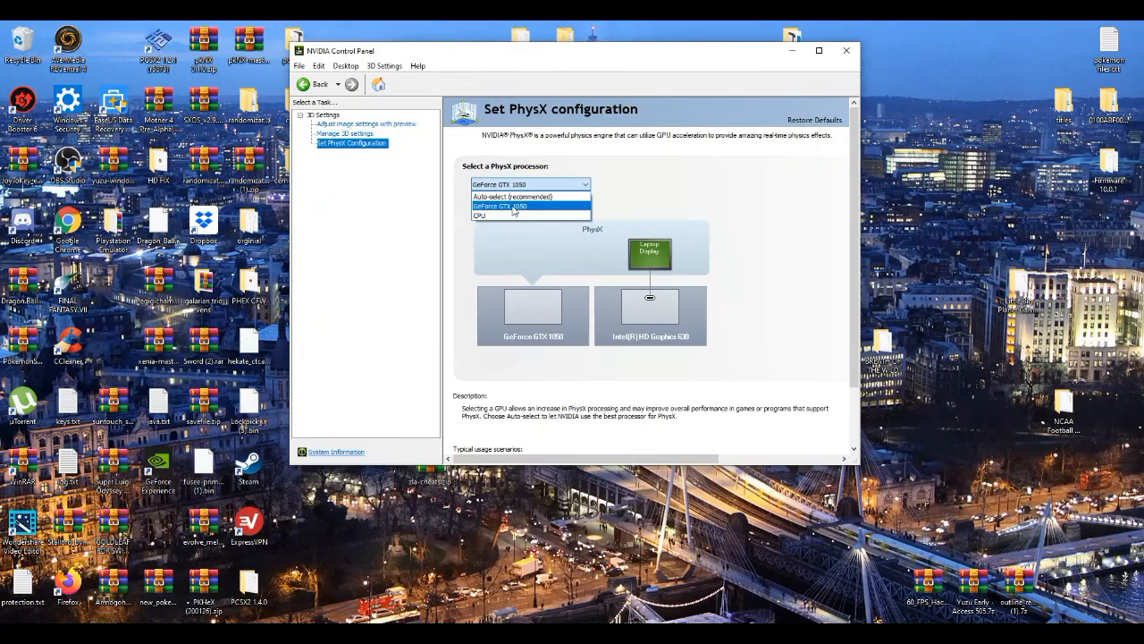
click(347, 132)
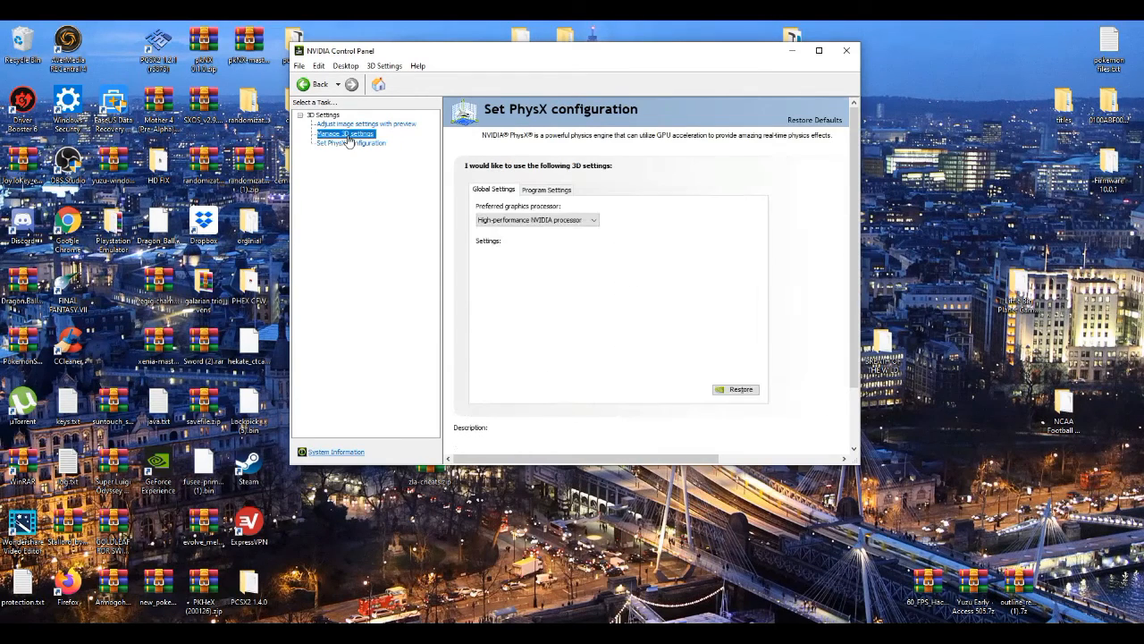
click(347, 132)
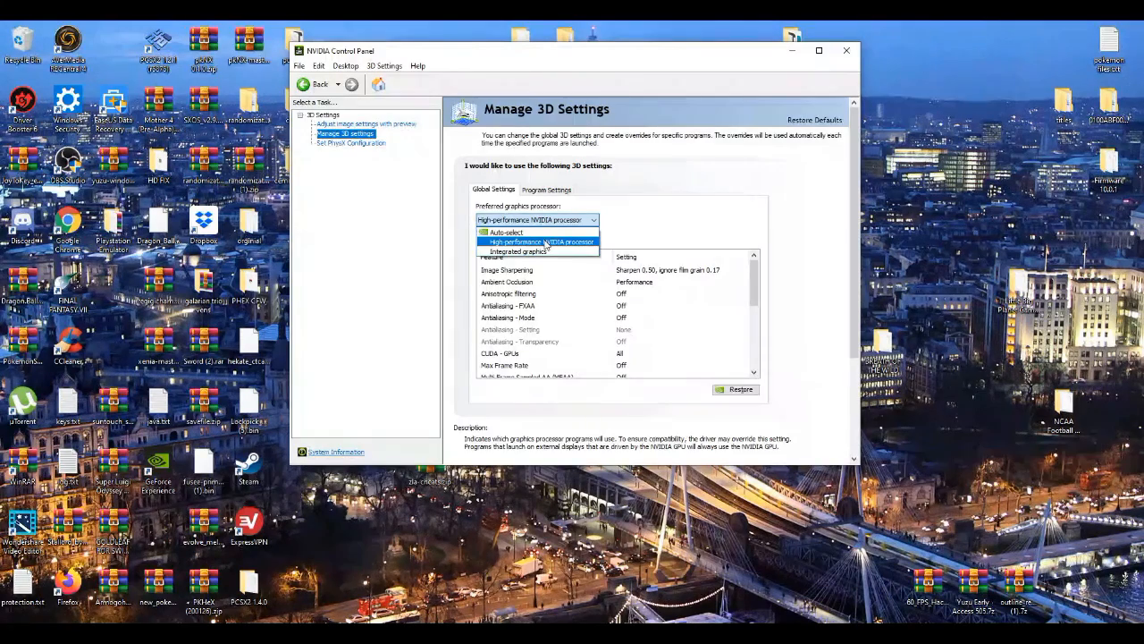
Keep High-performance NVIDIA processor as global preference and move to Program Settings
click(540, 242)
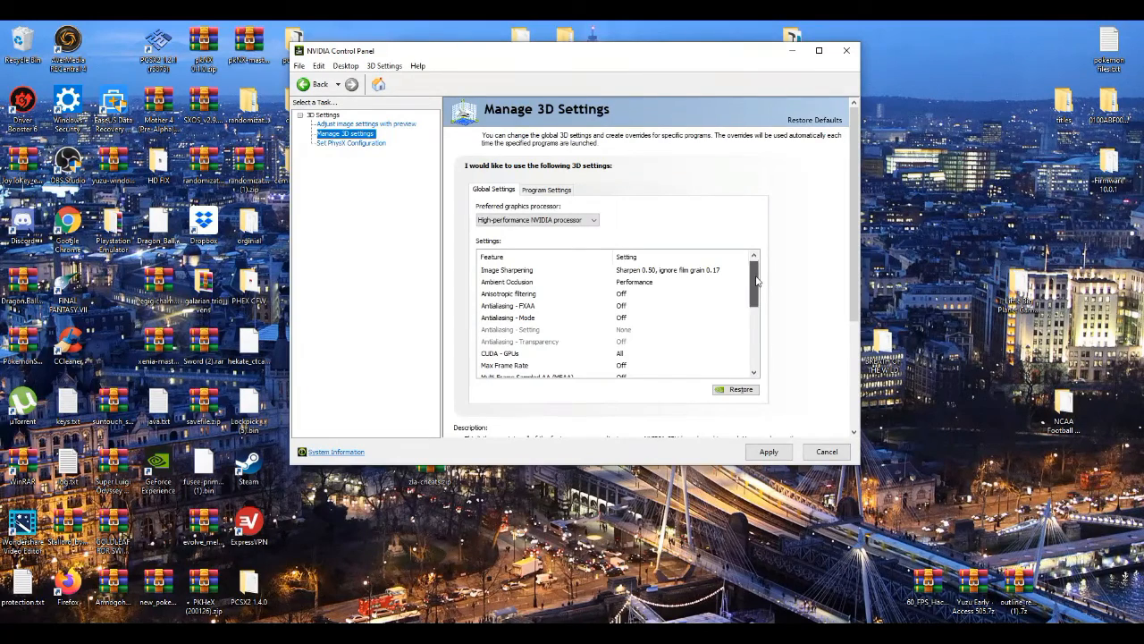
scroll(down, 3)
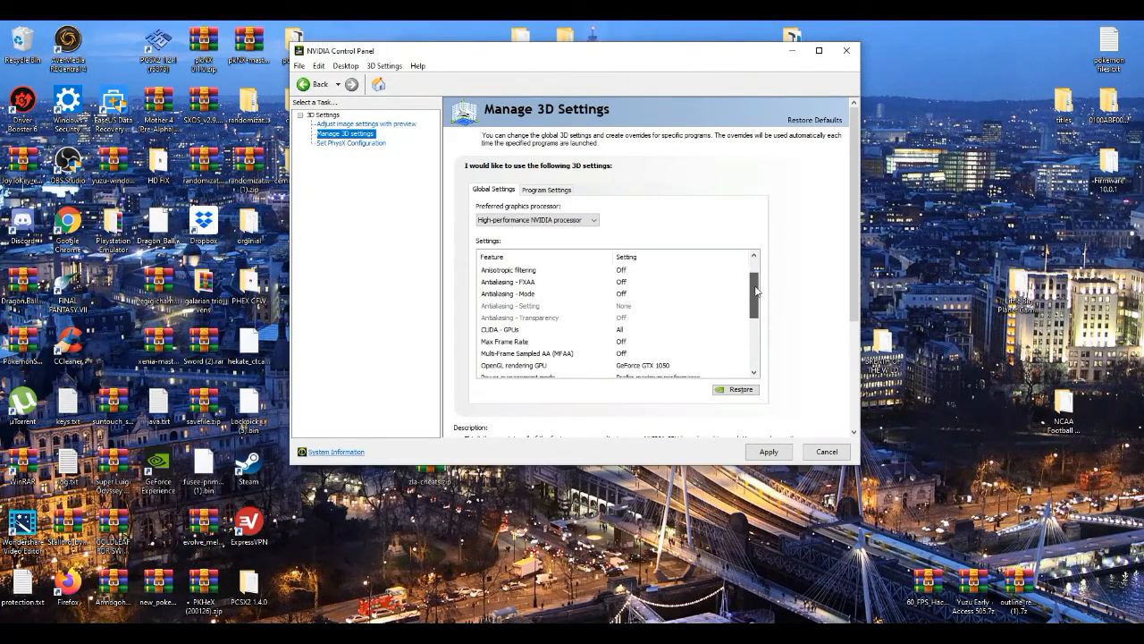
scroll(down, 3)
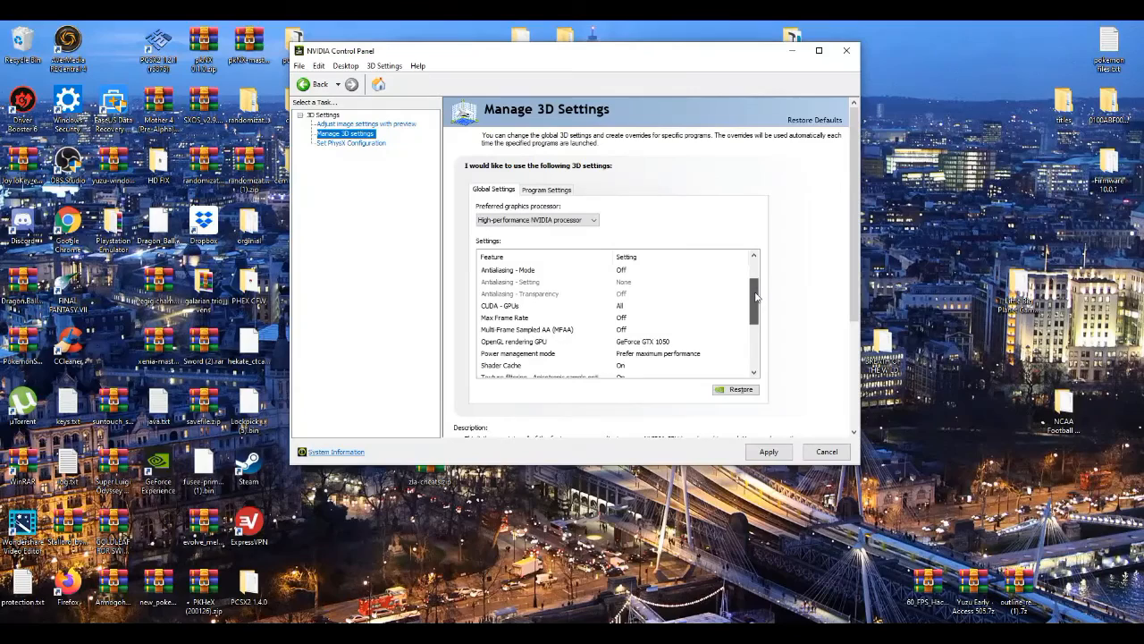
scroll(down, 3)
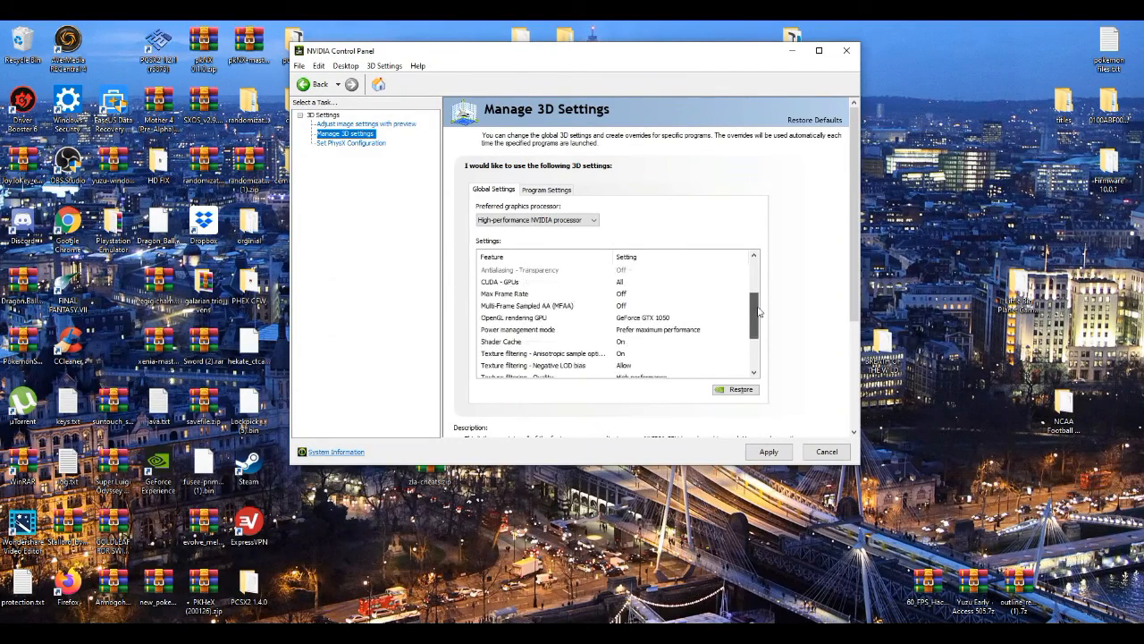
scroll(down, 3)
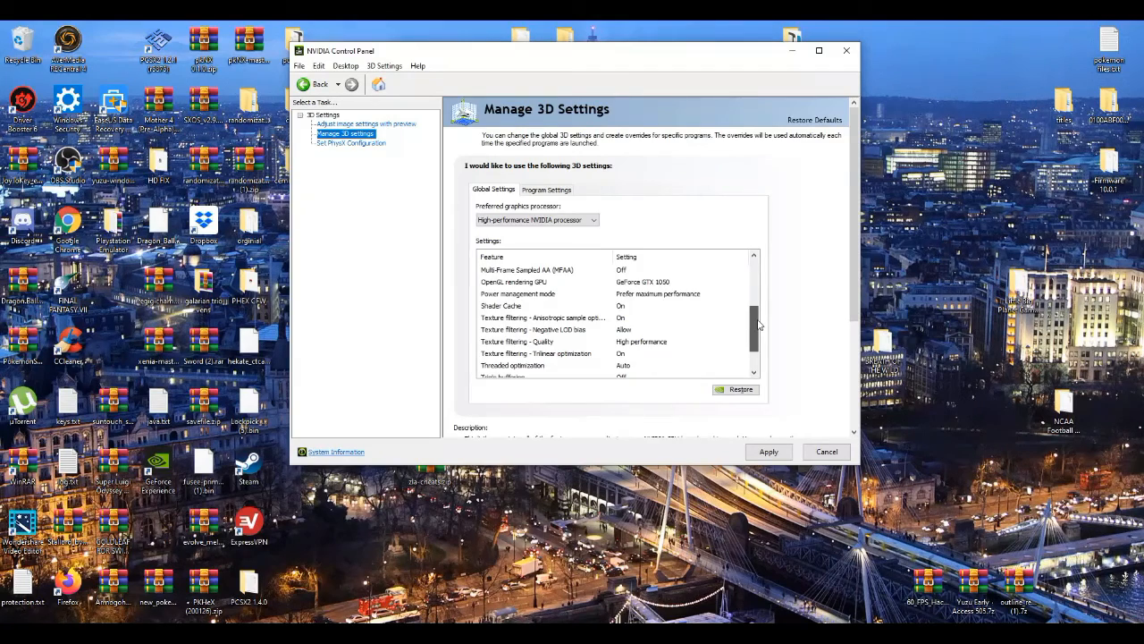
scroll(down, 3)
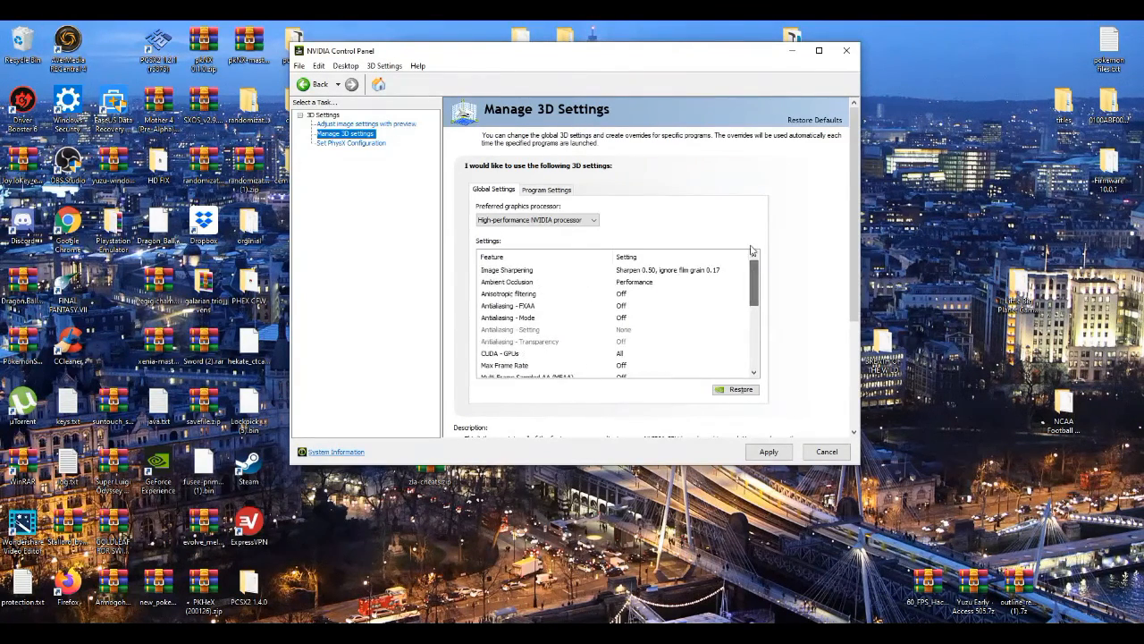
click(547, 189)
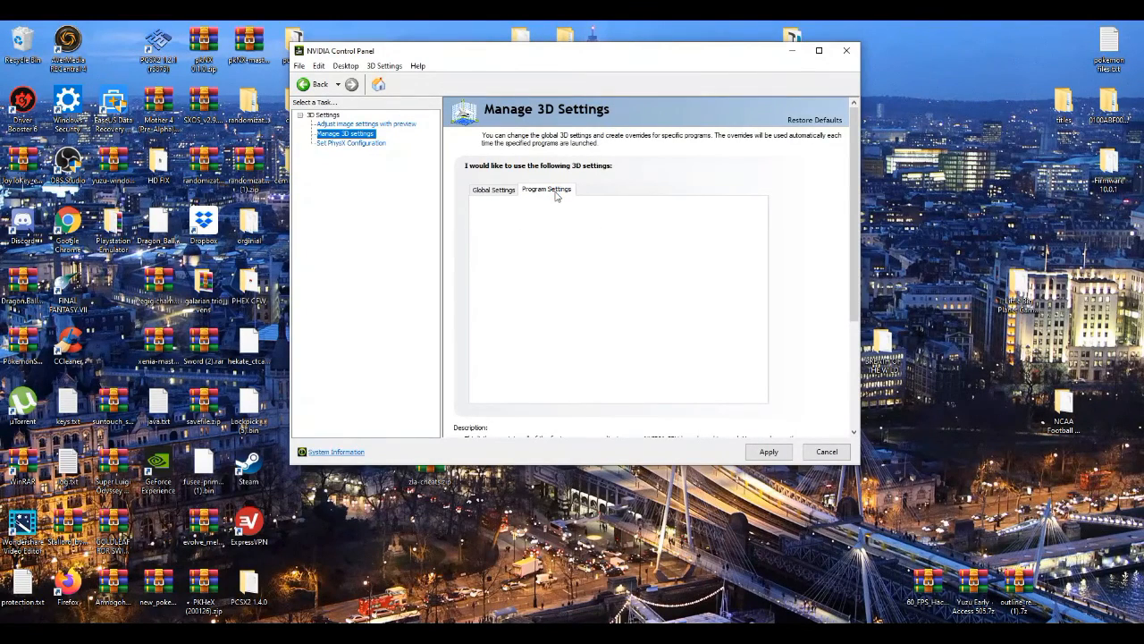
Add rpcs3.exe as a customised program profile, then close NVIDIA Control Panel
click(547, 190)
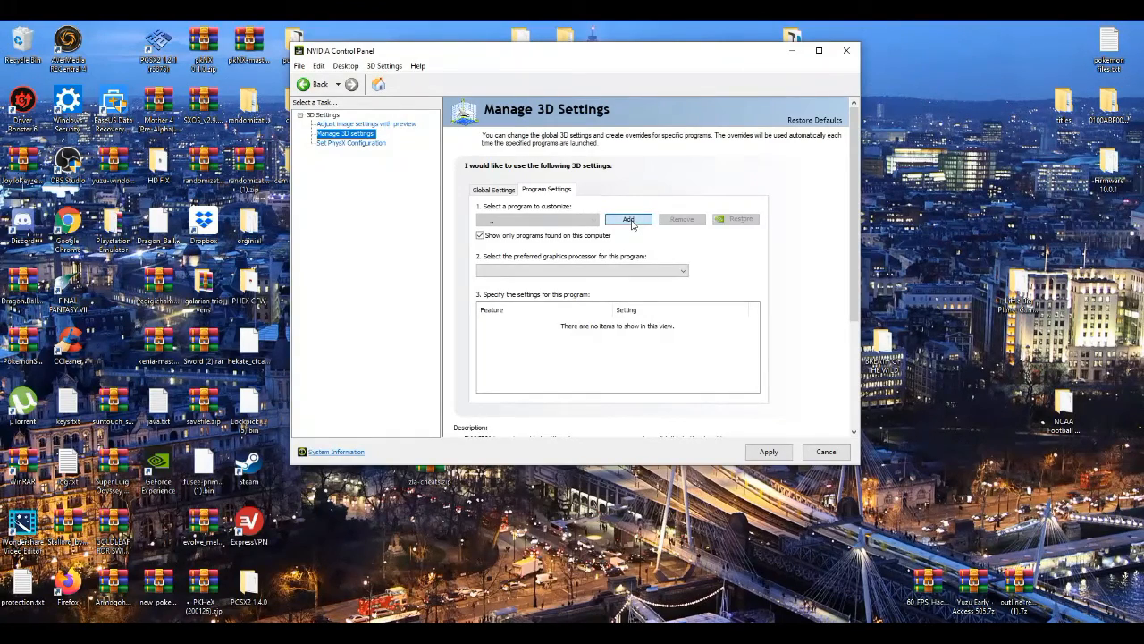
click(629, 219)
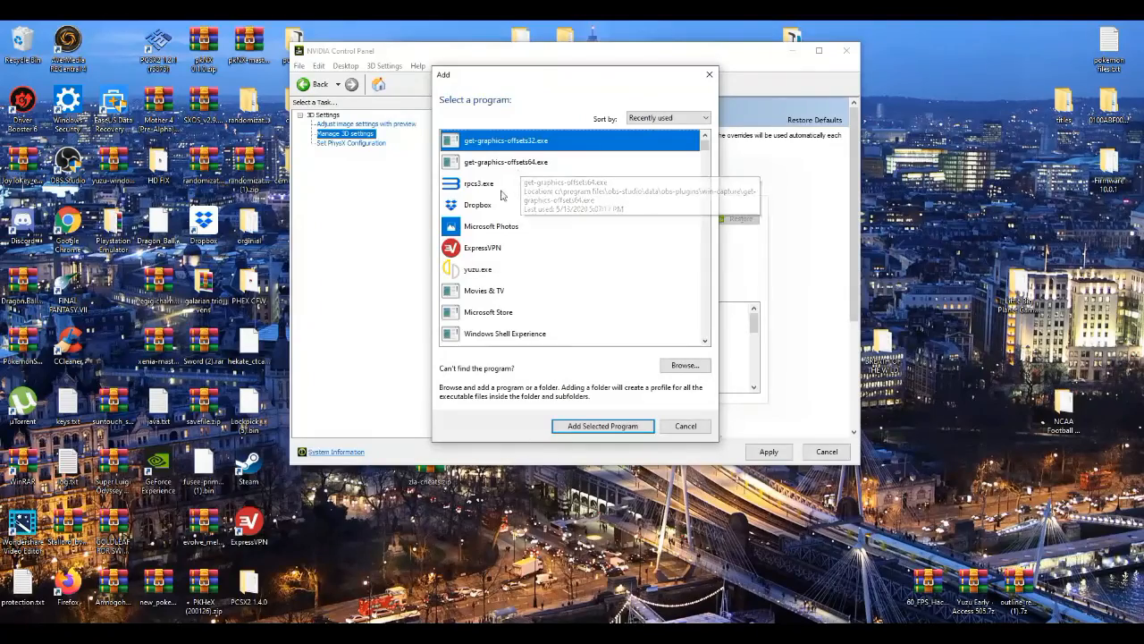
click(601, 425)
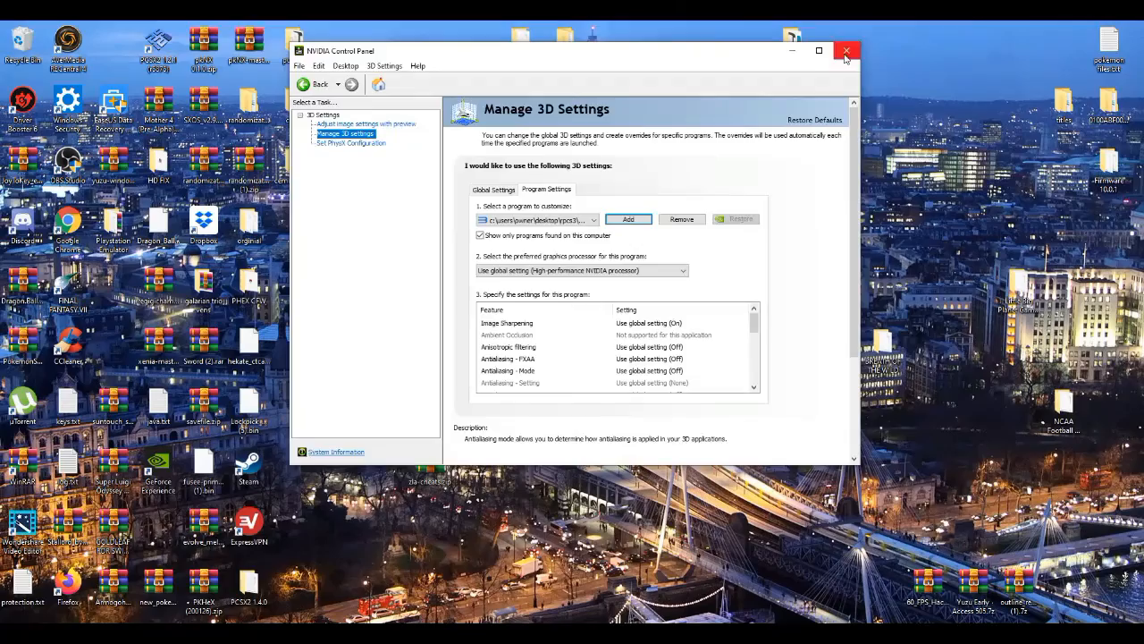
click(845, 50)
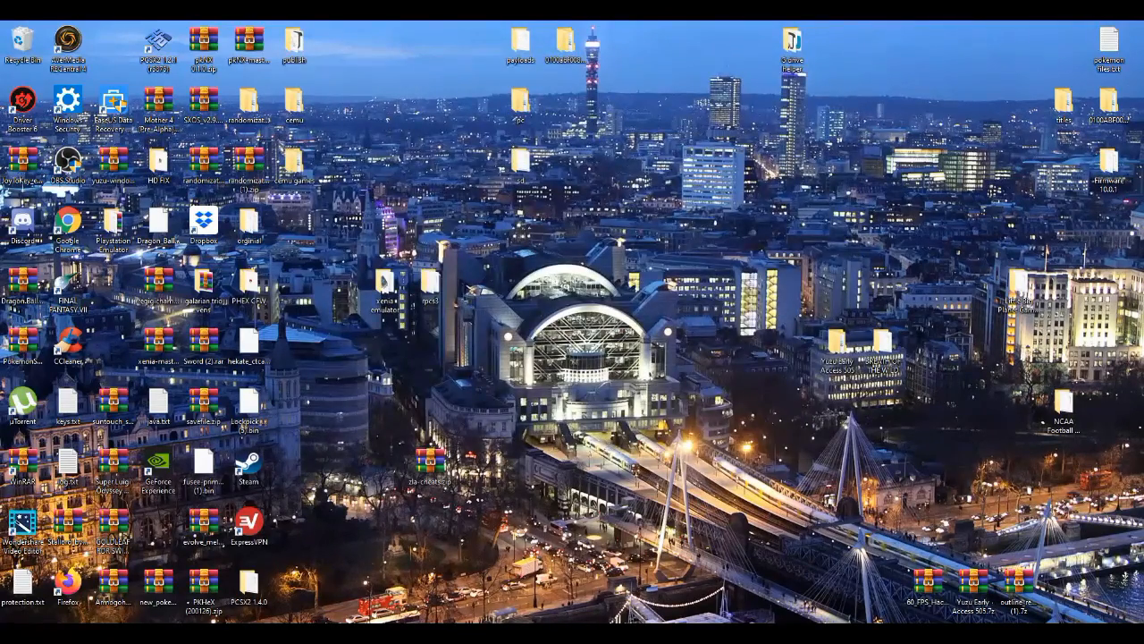